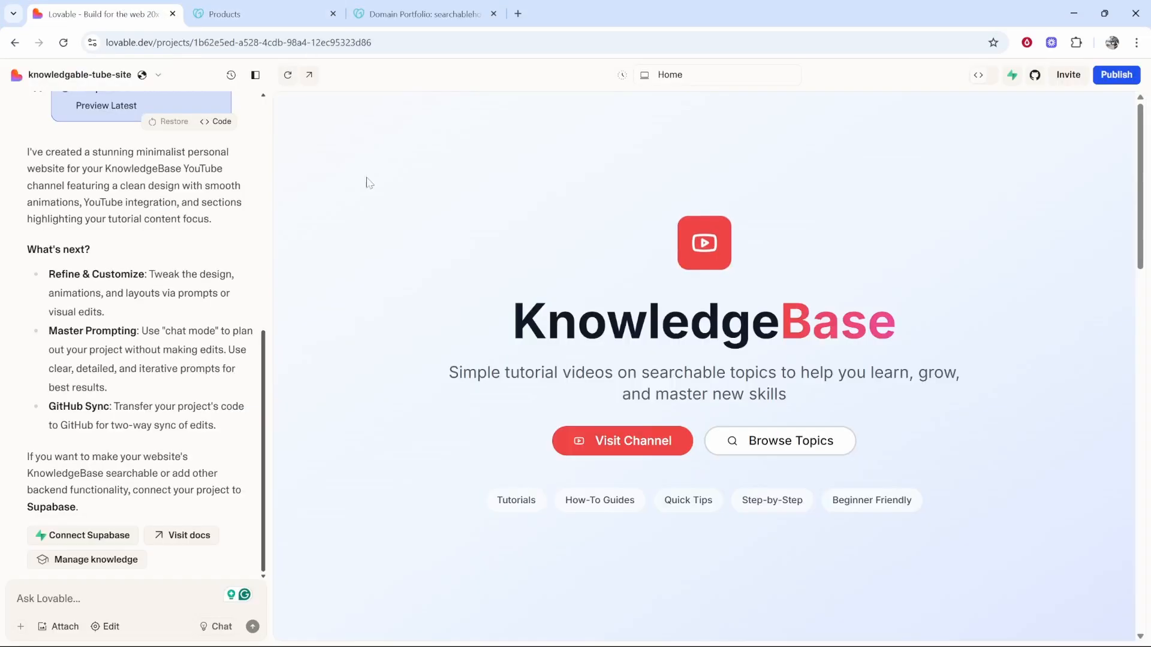
{"action": "mouse_move", "coordinate": [378, 189]}
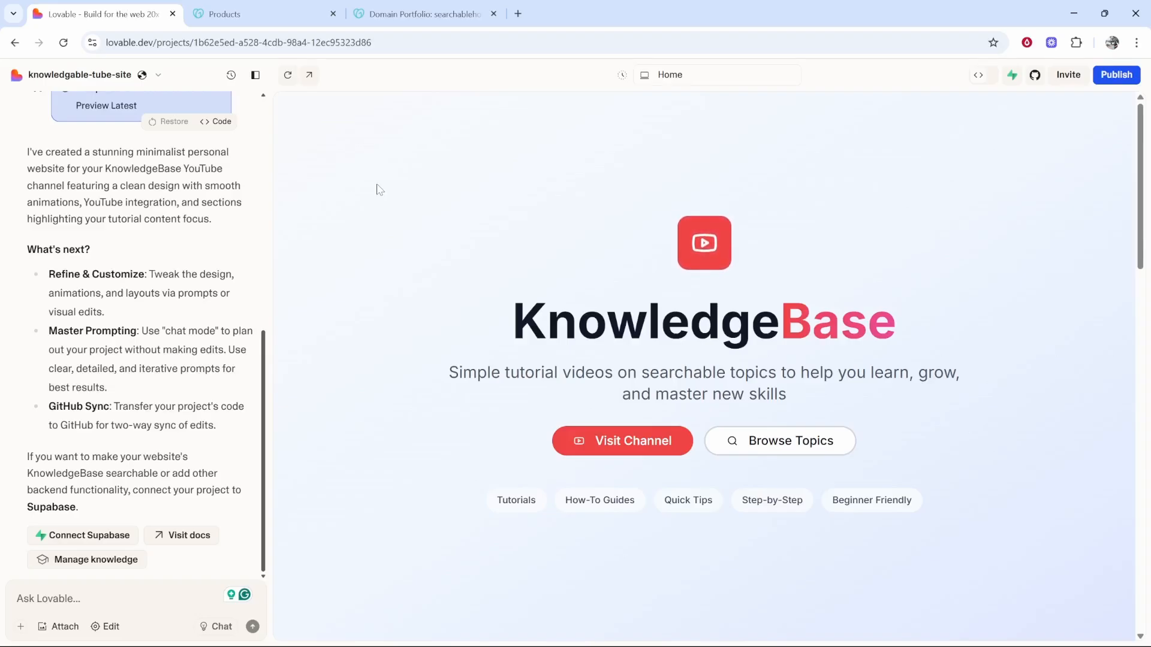
Open the Lovable project's Settings on the Domains section.
{"action": "left_click", "coordinate": [156, 74]}
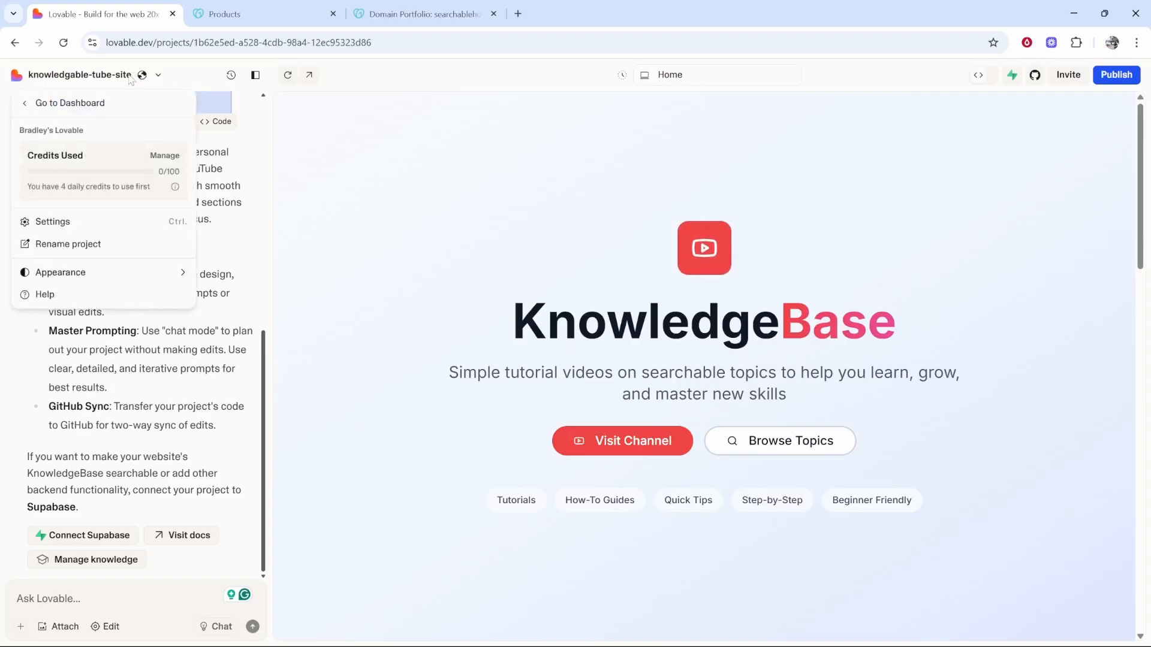
{"action": "mouse_move", "coordinate": [53, 222]}
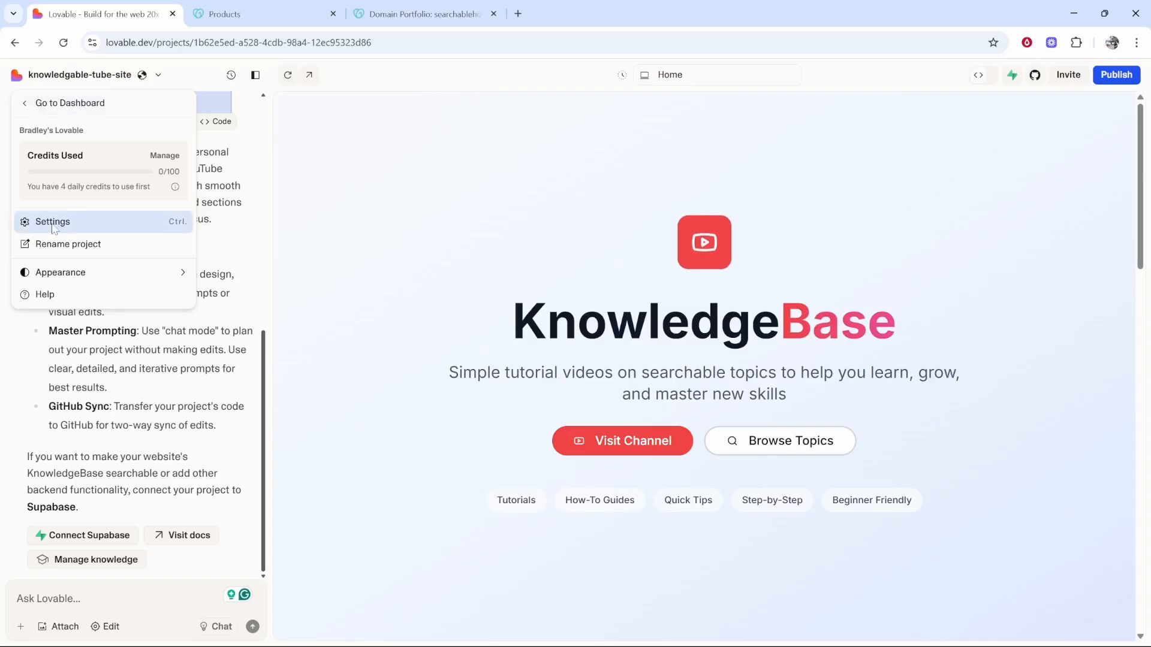
{"action": "left_click", "coordinate": [52, 222]}
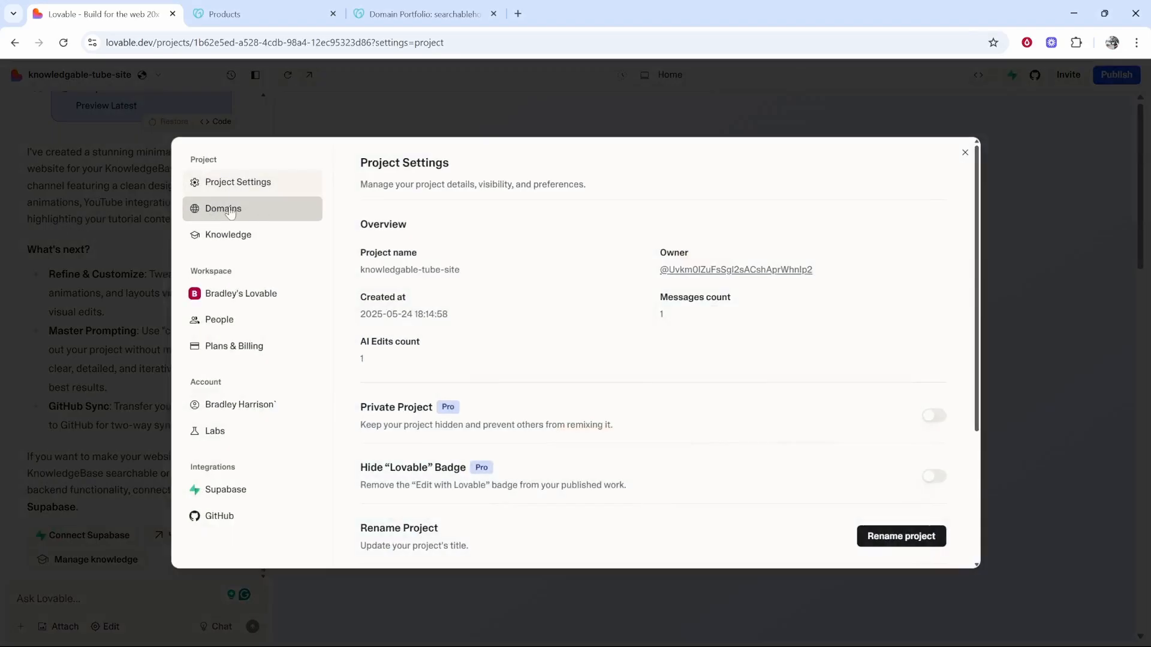
{"action": "left_click", "coordinate": [223, 208]}
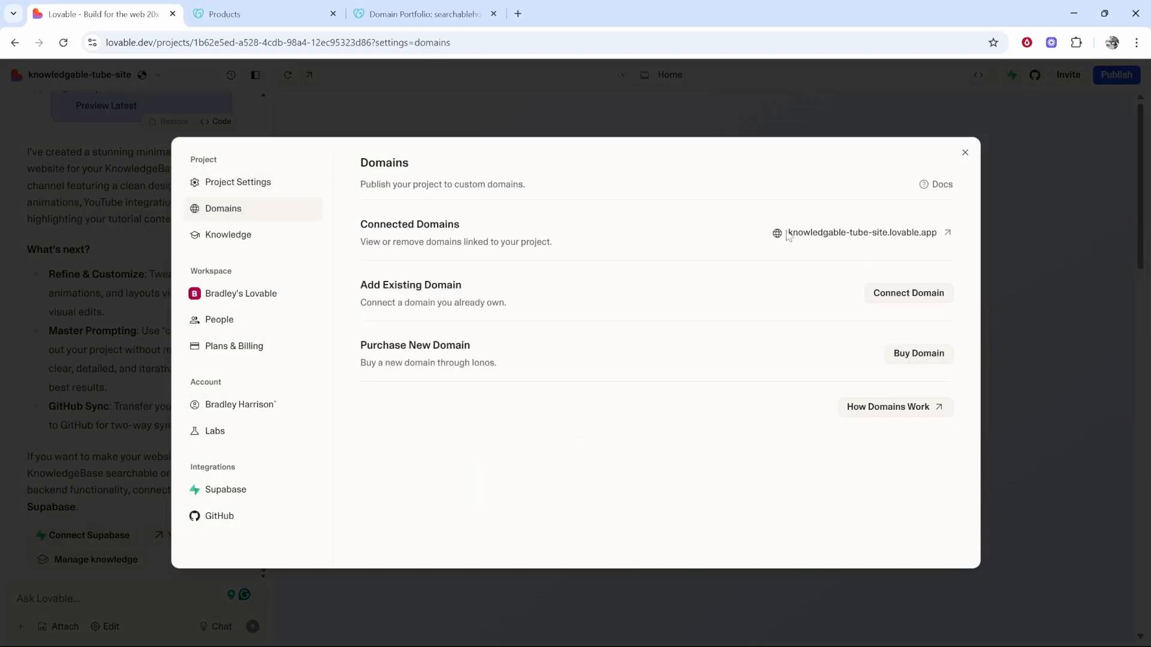
{"action": "mouse_move", "coordinate": [862, 177]}
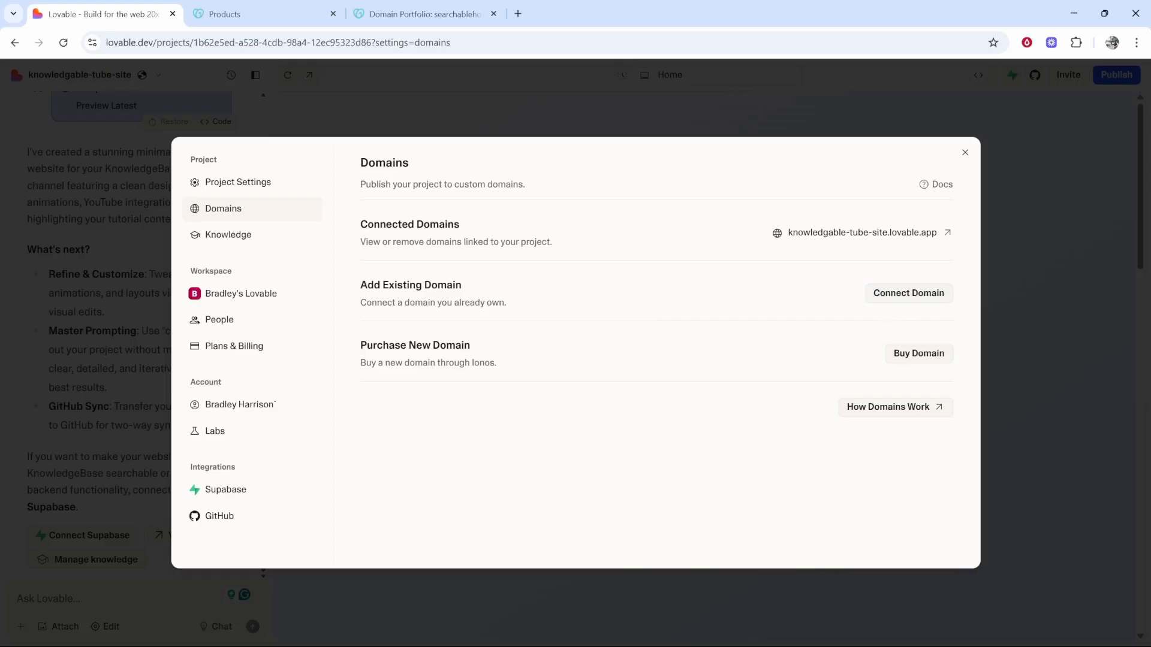
{"action": "mouse_move", "coordinate": [908, 293]}
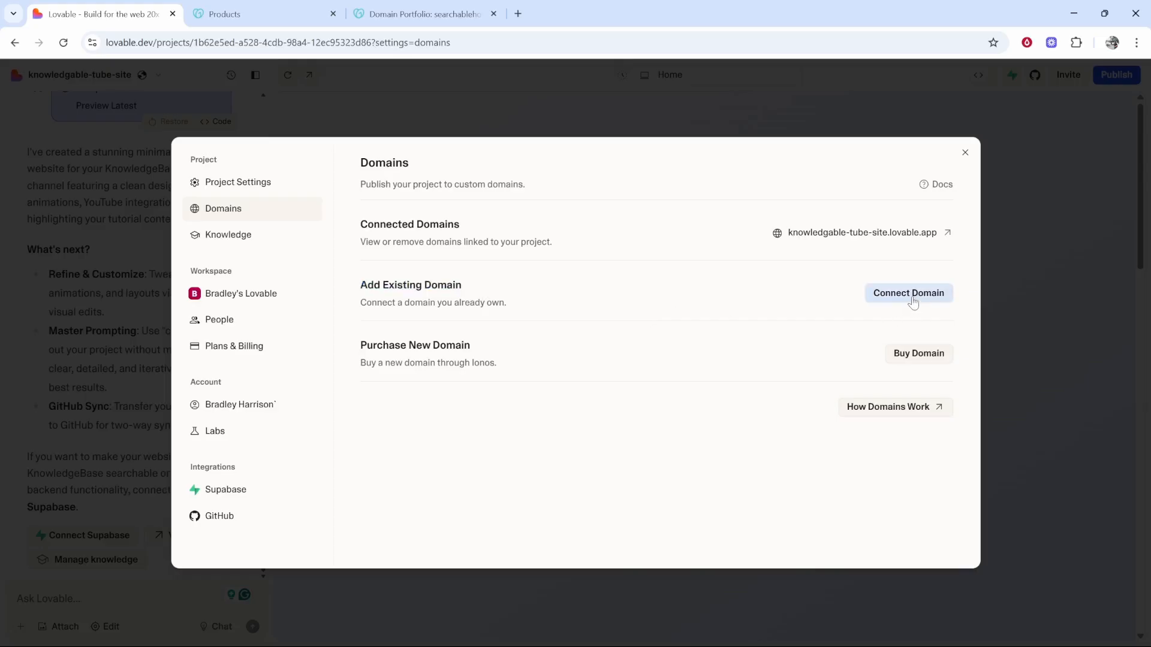
{"action": "mouse_move", "coordinate": [683, 269]}
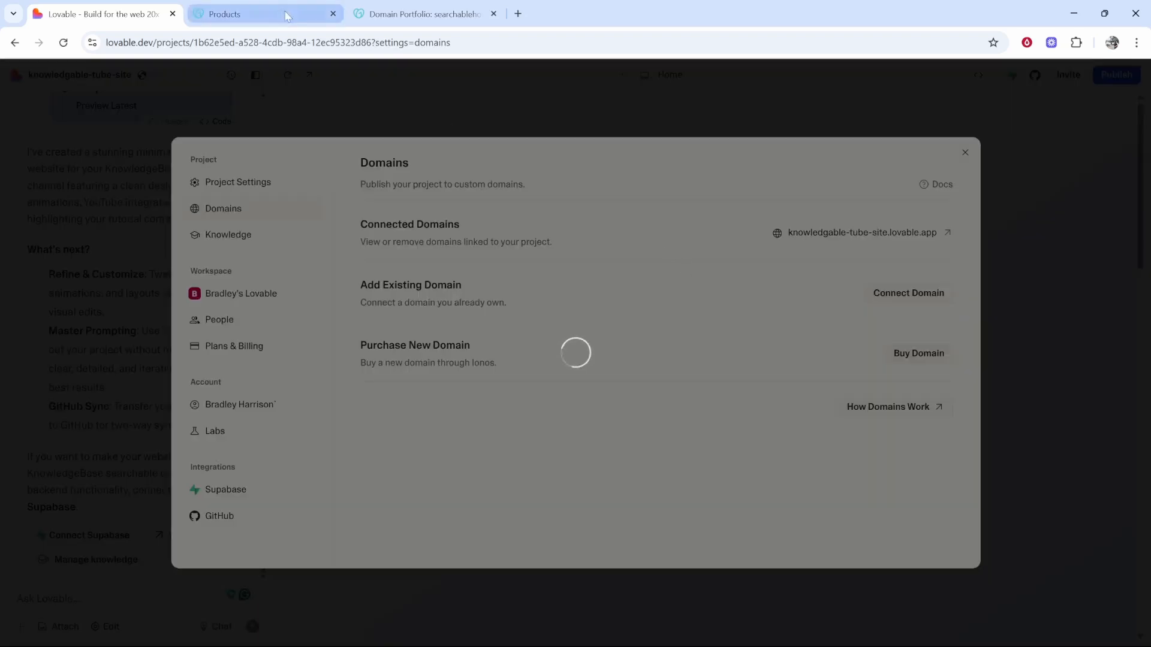
Open GoDaddy's searchablehowto.com overview, dismissing the quick links and the trust survey popup.
{"action": "left_click", "coordinate": [264, 14]}
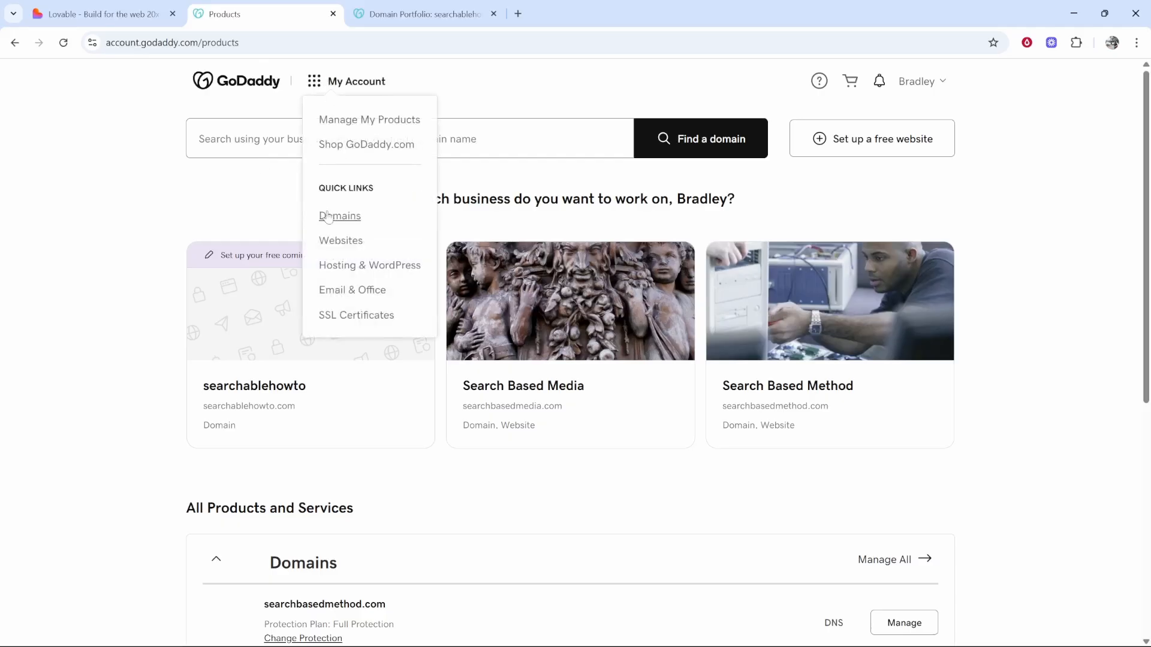
{"action": "left_click", "coordinate": [290, 108]}
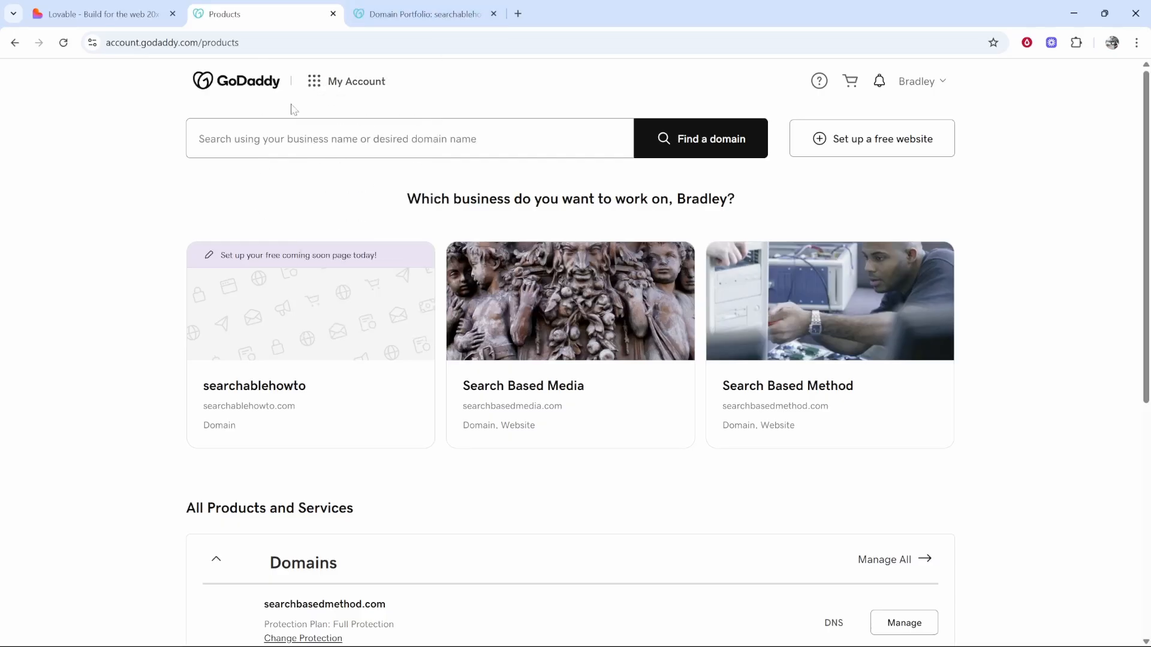
{"action": "mouse_move", "coordinate": [354, 115]}
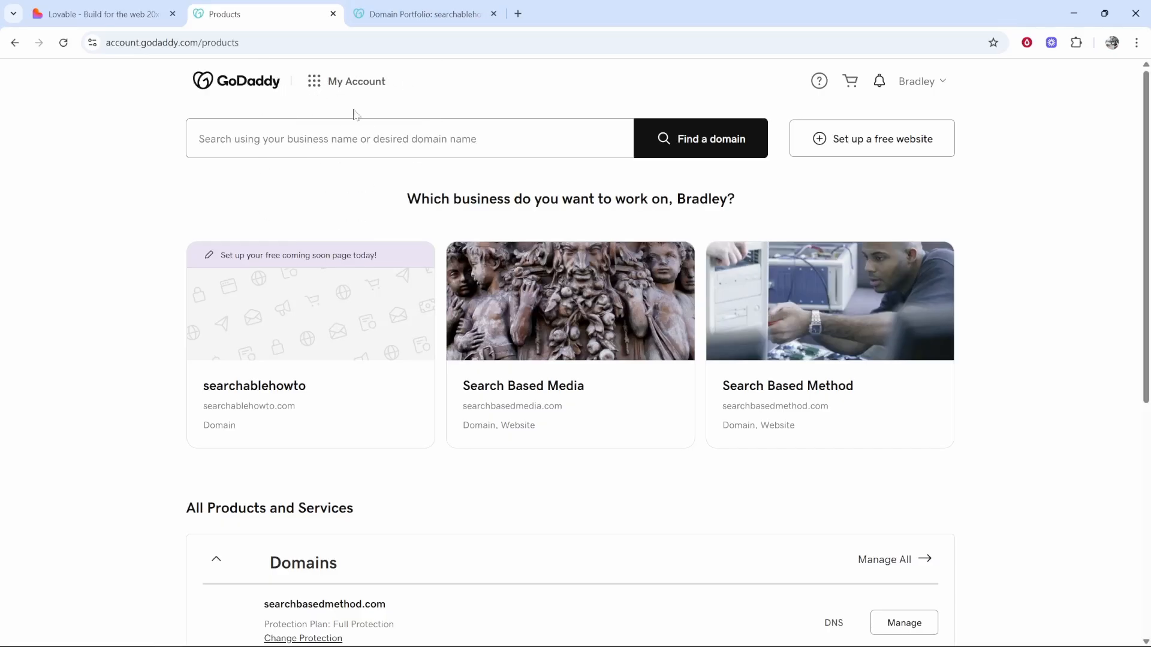
{"action": "mouse_move", "coordinate": [391, 544]}
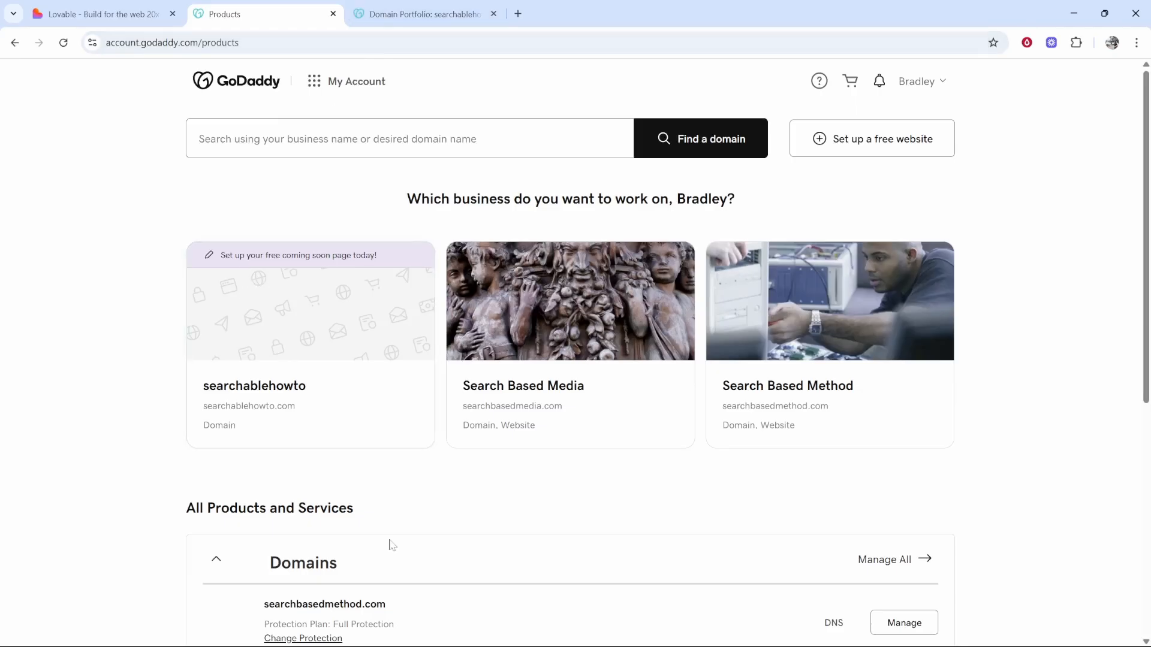
{"action": "mouse_move", "coordinate": [690, 573]}
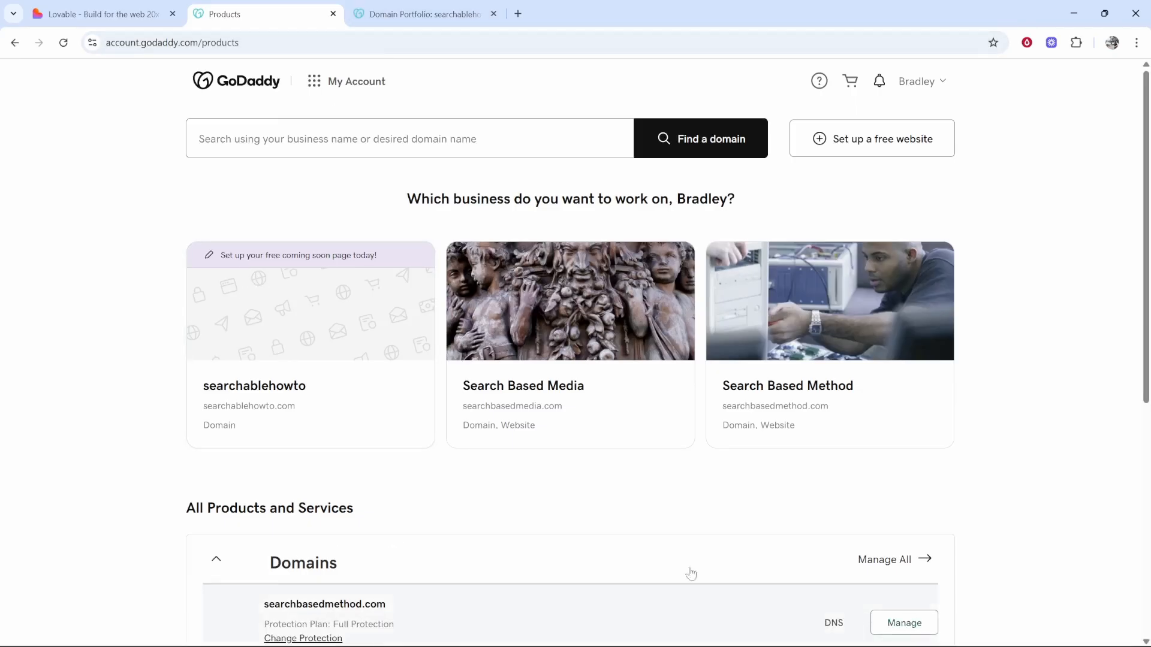
{"action": "mouse_move", "coordinate": [903, 622]}
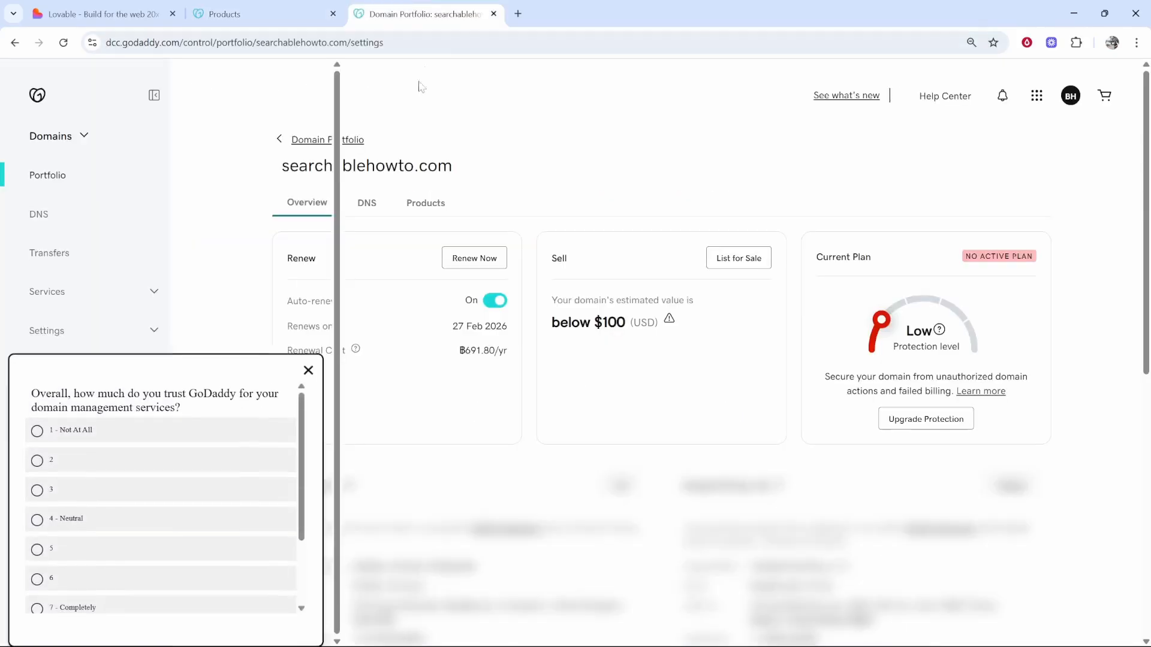
{"action": "left_click", "coordinate": [308, 371]}
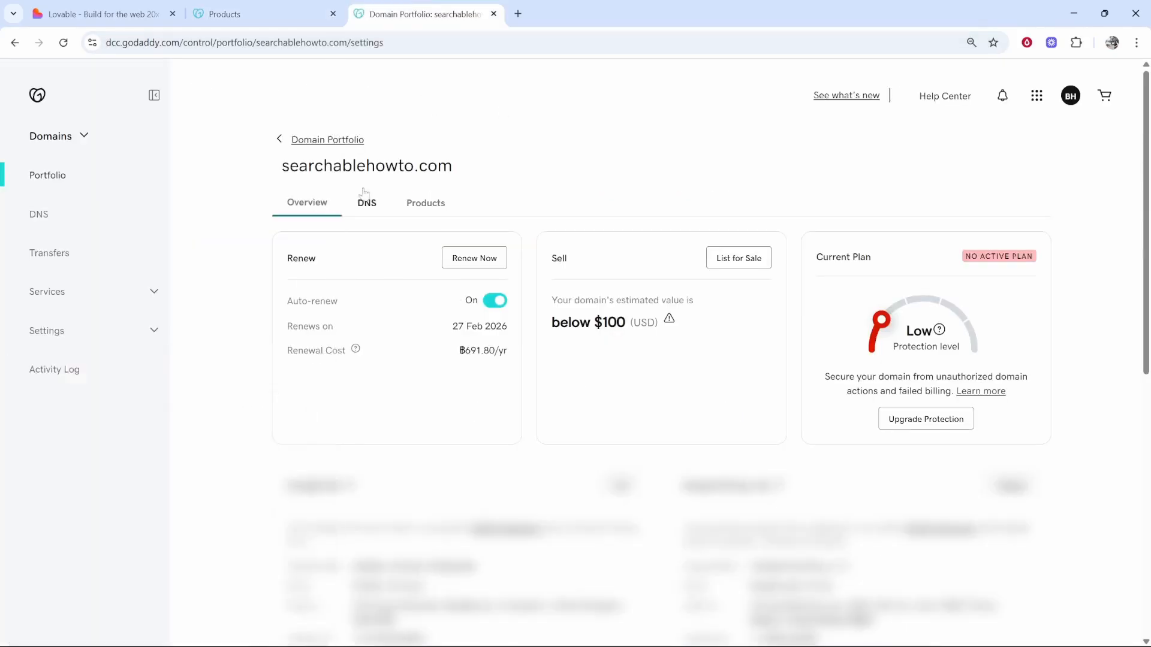
{"action": "mouse_move", "coordinate": [281, 170]}
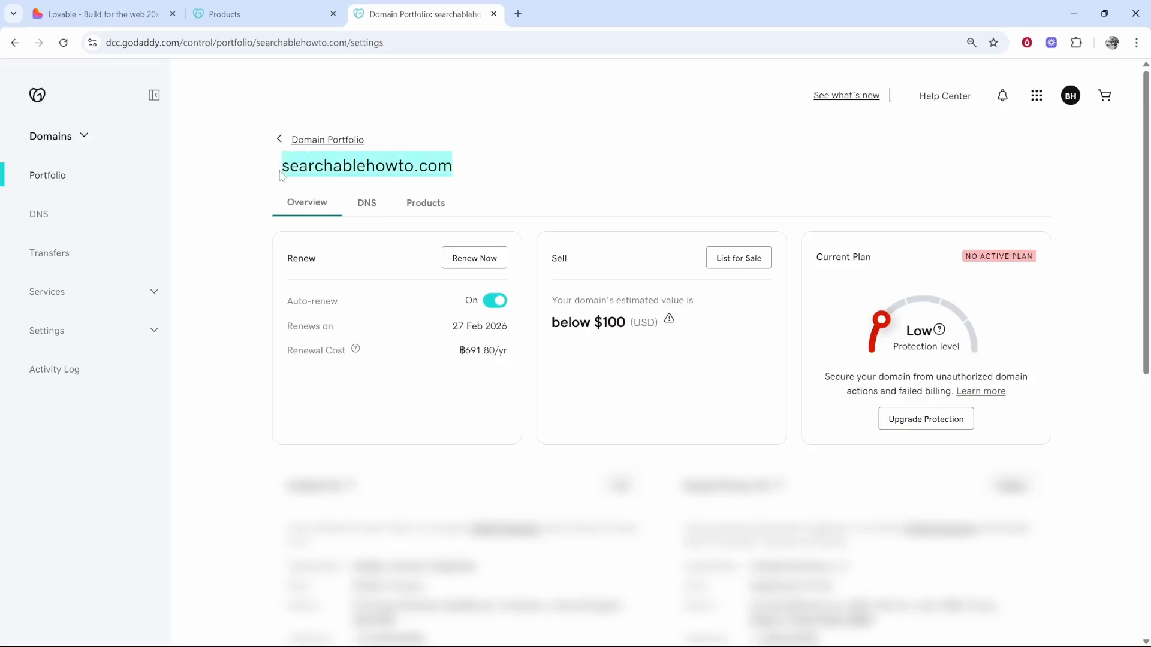
{"action": "mouse_move", "coordinate": [499, 166]}
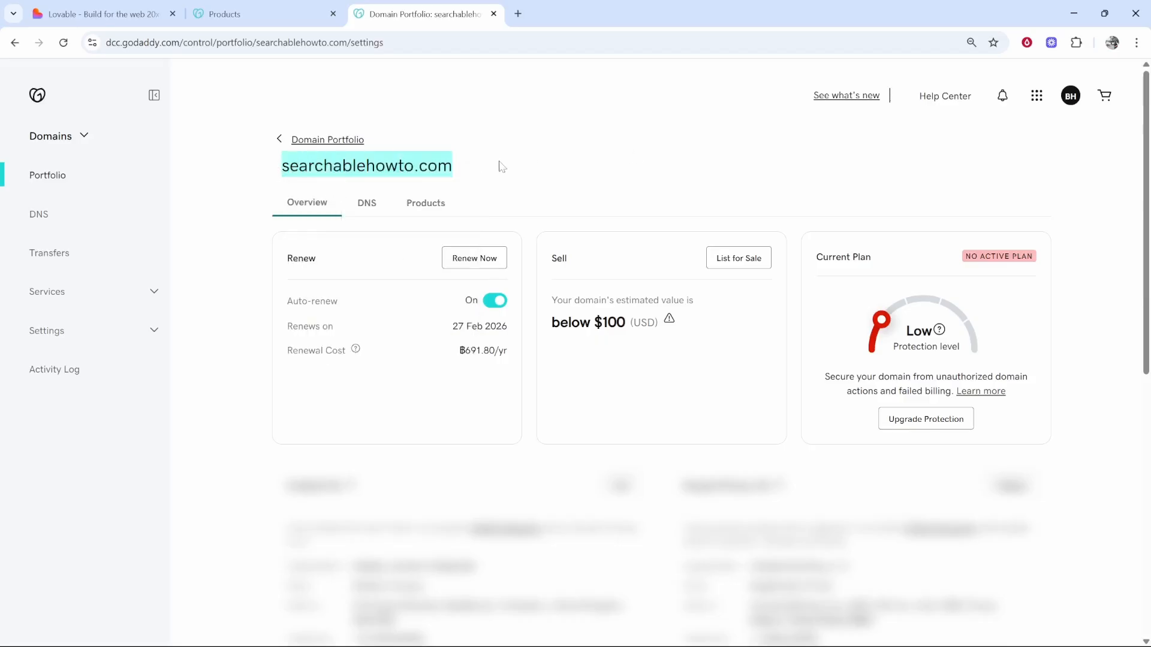
Submit searchablehowto.com in Lovable's connect-domain wizard.
{"action": "left_click", "coordinate": [103, 13]}
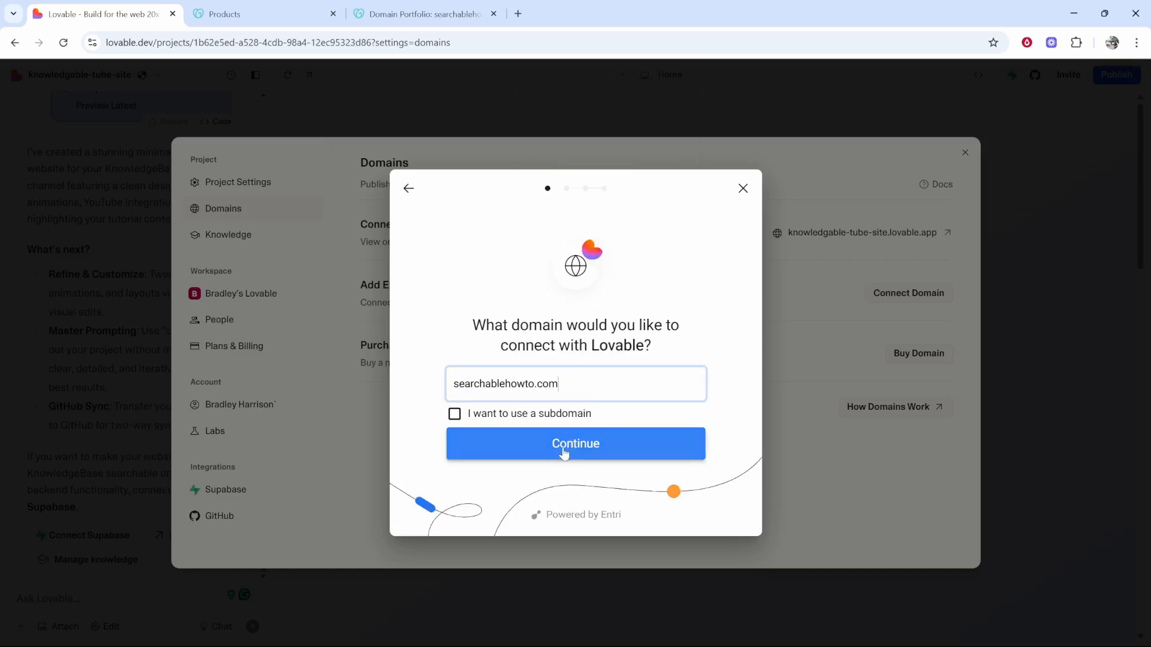
{"action": "left_click", "coordinate": [575, 444]}
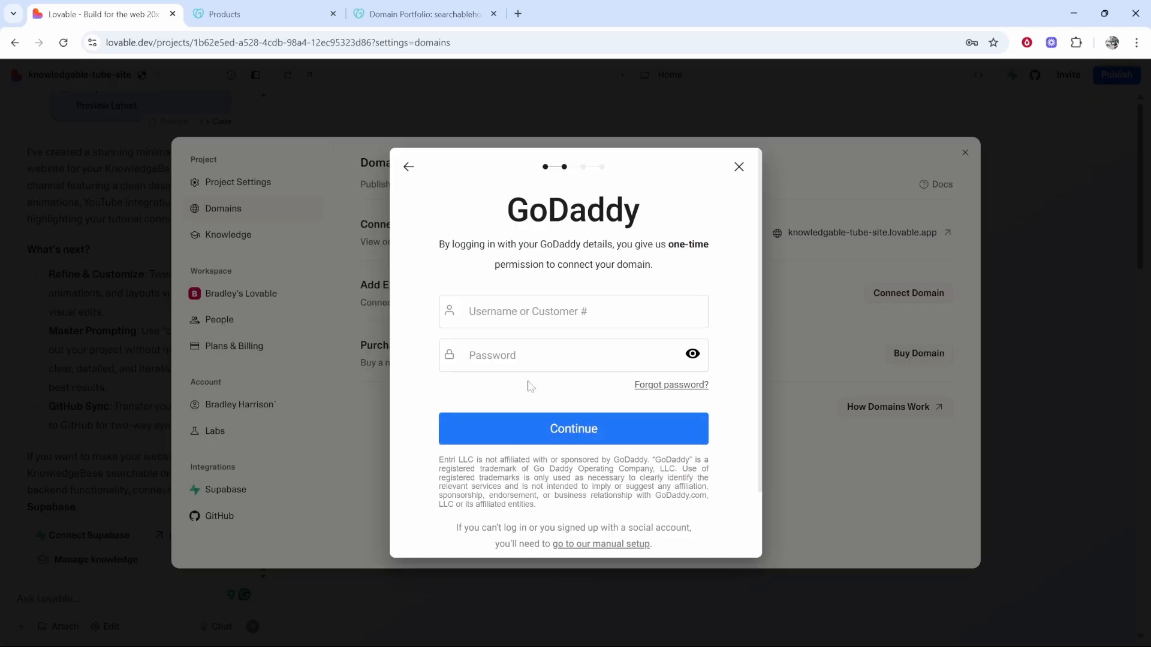
{"action": "mouse_move", "coordinate": [629, 229]}
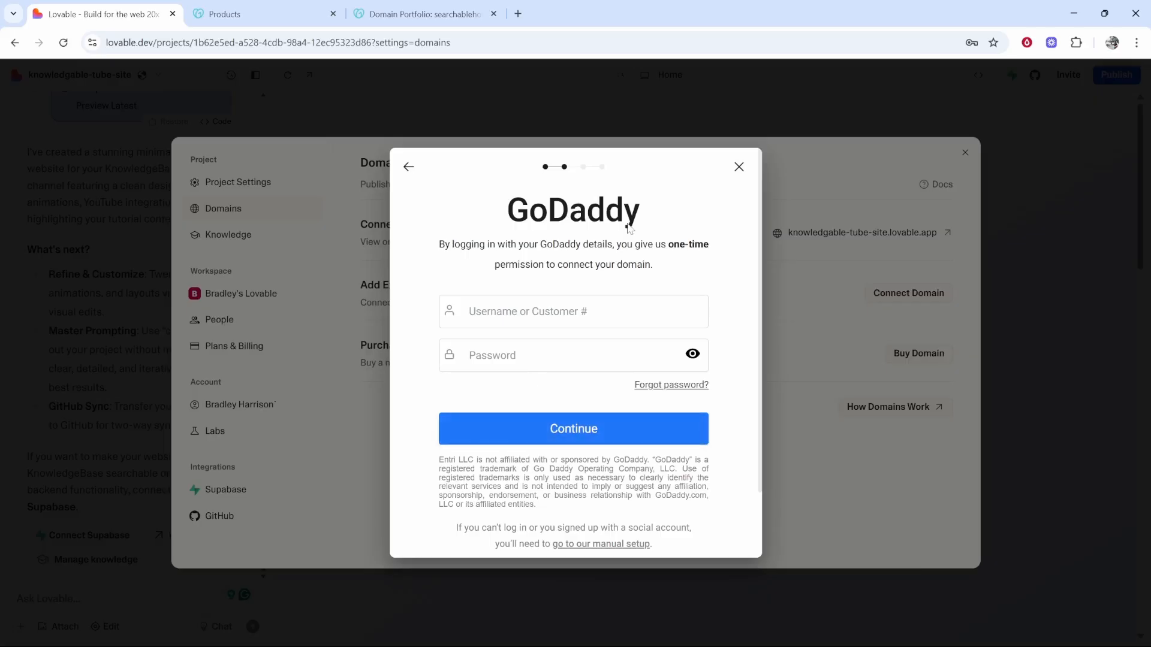
{"action": "mouse_move", "coordinate": [578, 554]}
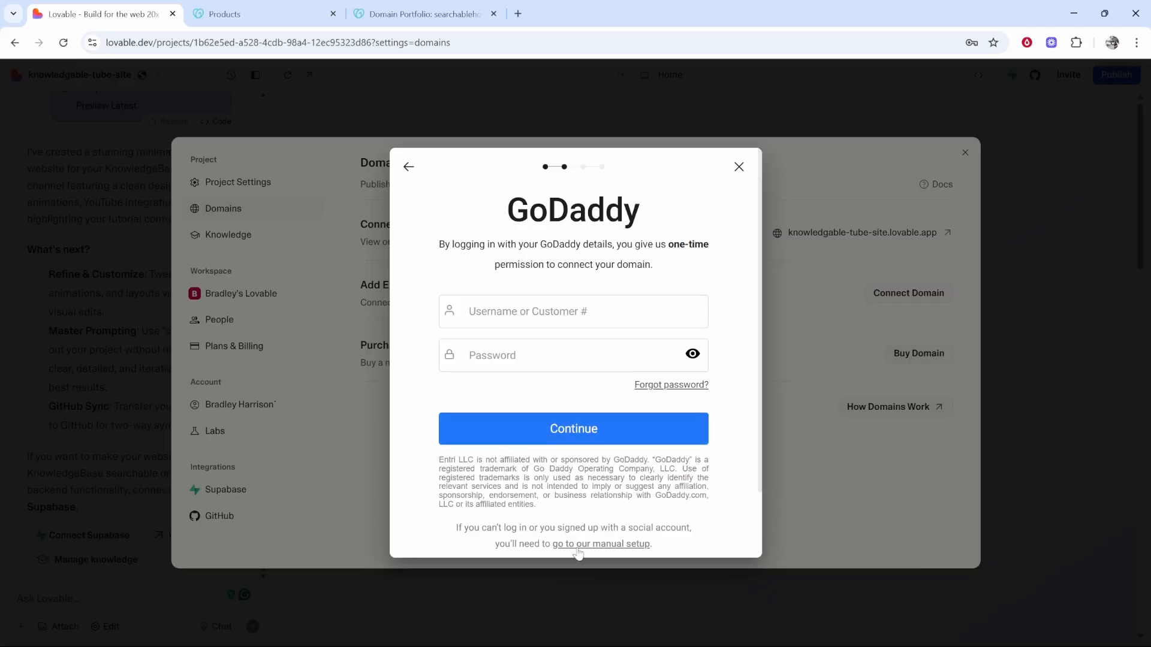
{"action": "mouse_move", "coordinate": [591, 549]}
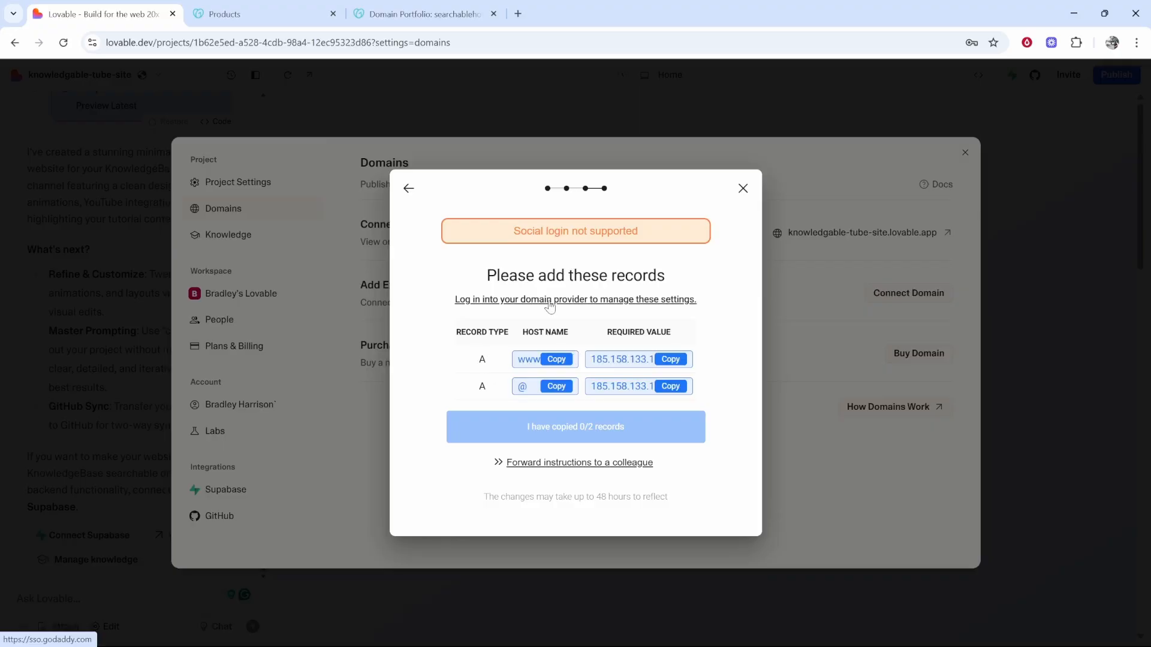
Open GoDaddy's DNS Management records table for searchablehowto.com.
{"action": "left_click", "coordinate": [422, 14]}
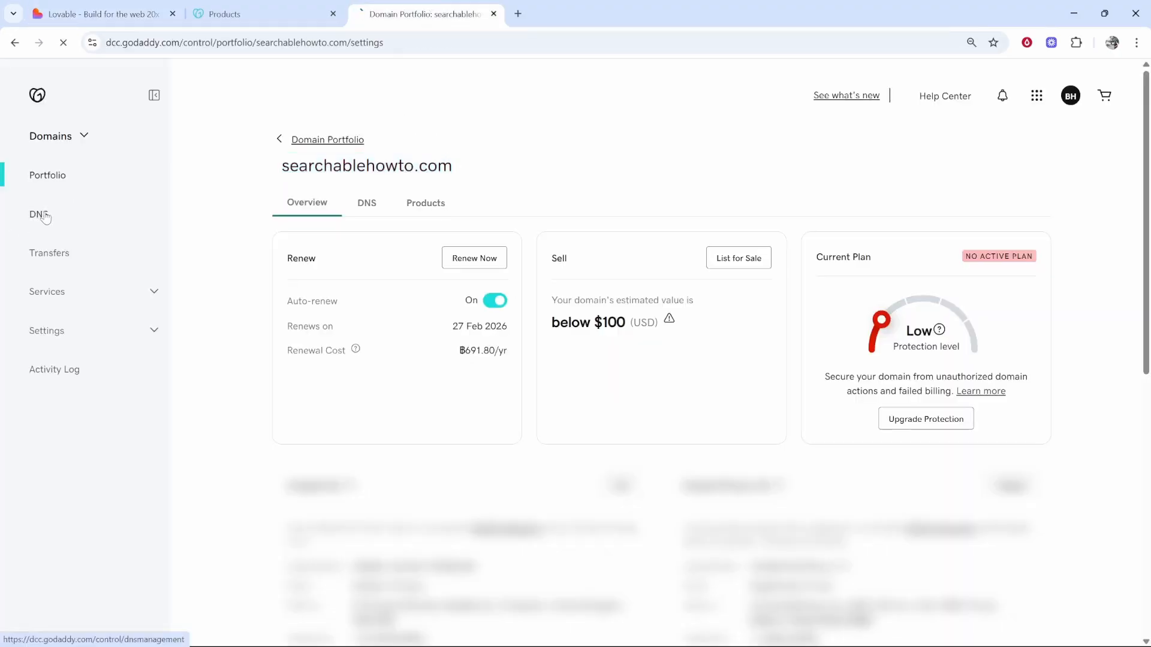
{"action": "left_click", "coordinate": [38, 215]}
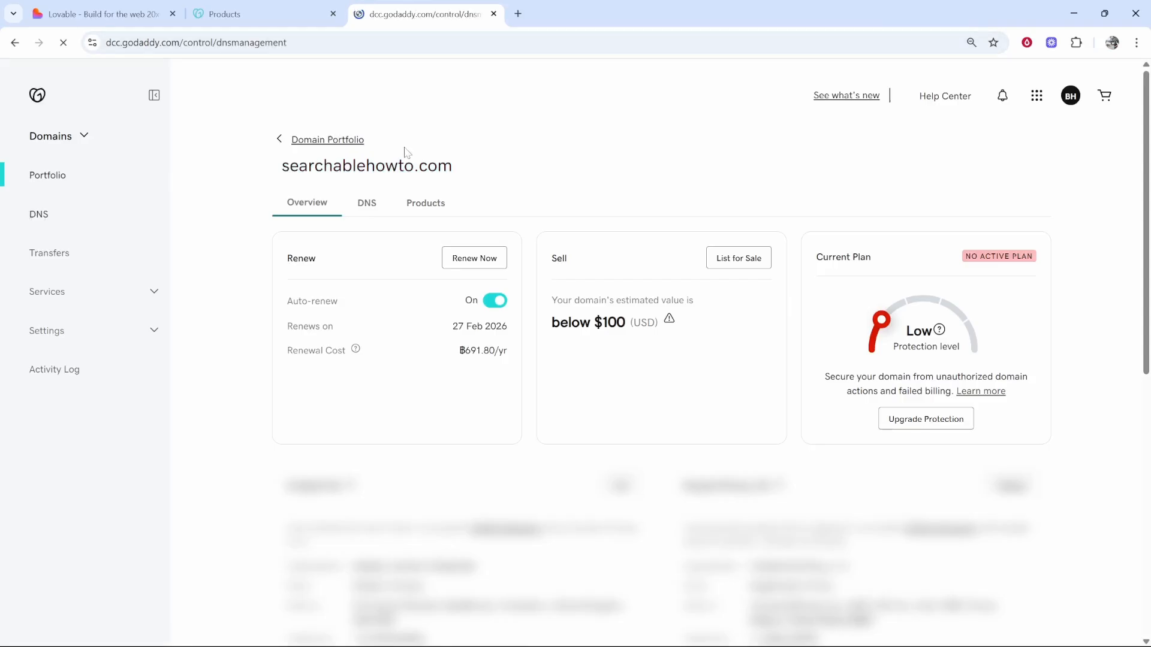
{"action": "left_click", "coordinate": [38, 214]}
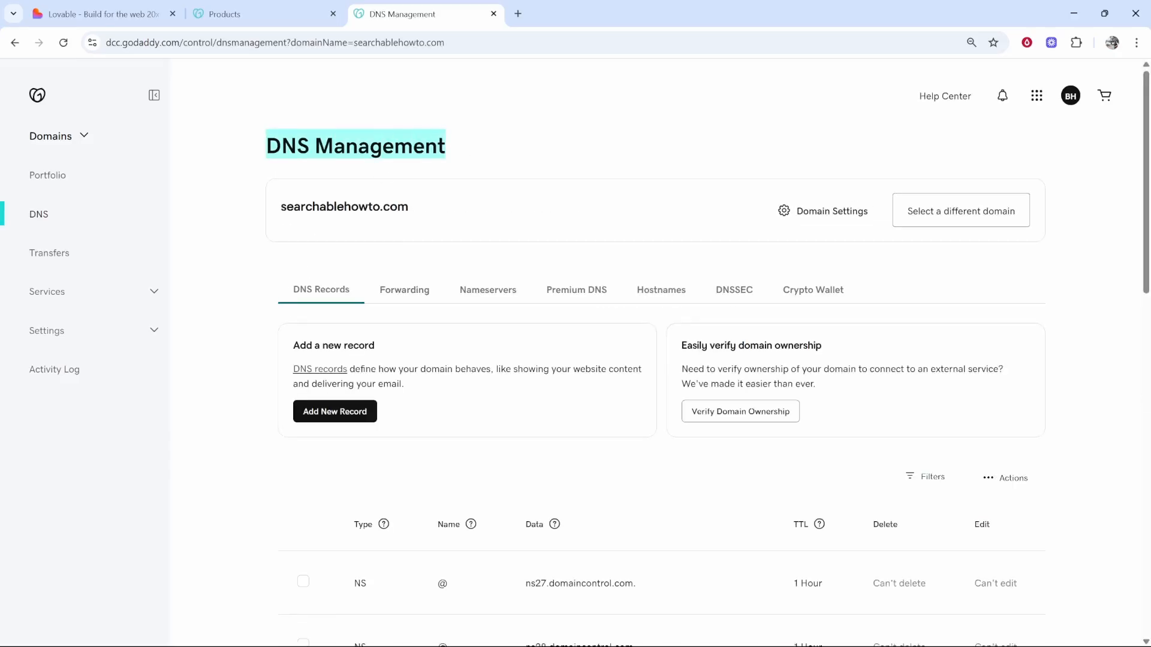
{"action": "scroll", "scroll_direction": "down", "scroll_amount": 3}
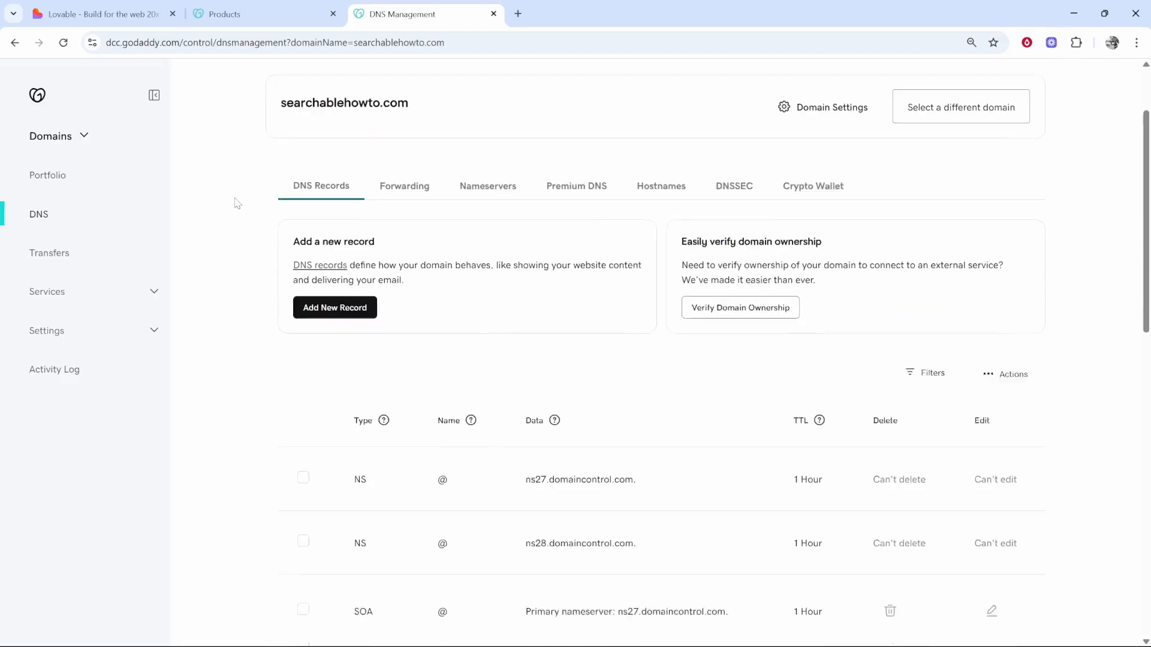
{"action": "scroll", "scroll_direction": "down", "scroll_amount": 3}
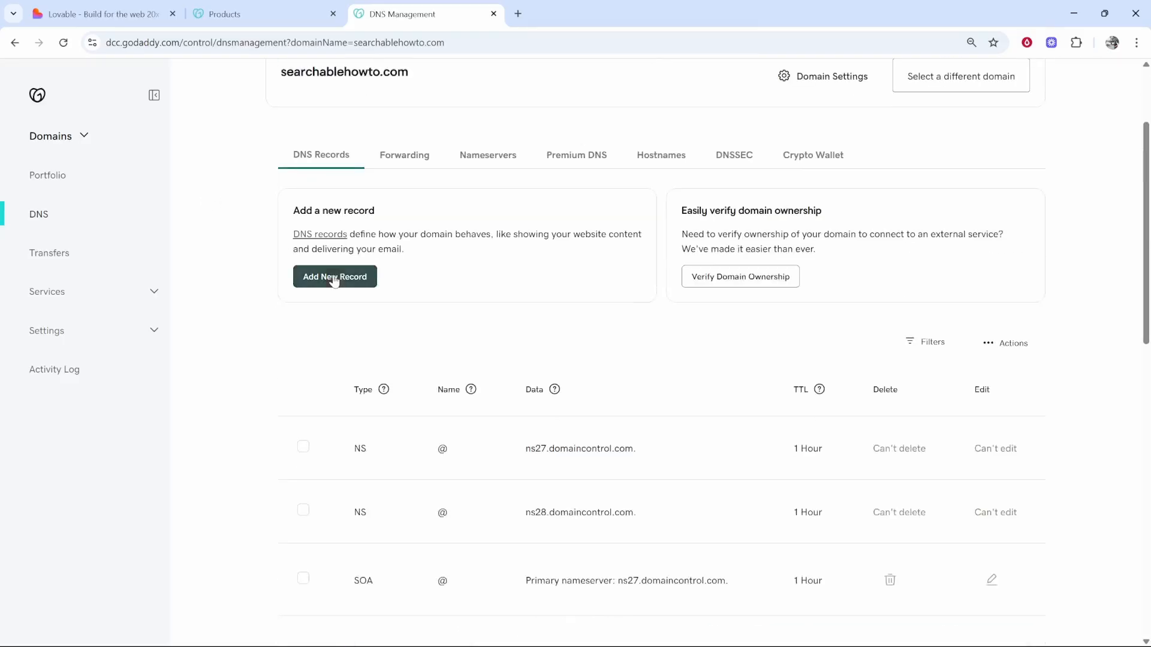
Add and save a www A record with value 185.158.133.1 copied from Lovable.
{"action": "left_click", "coordinate": [95, 13]}
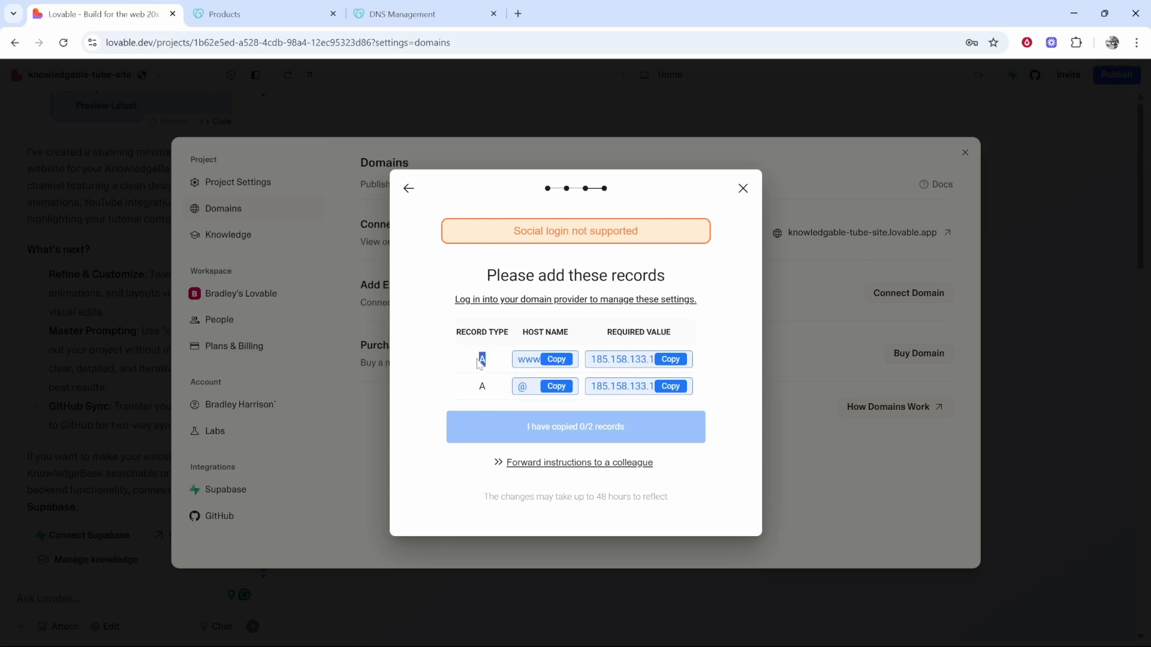
{"action": "left_click", "coordinate": [668, 359]}
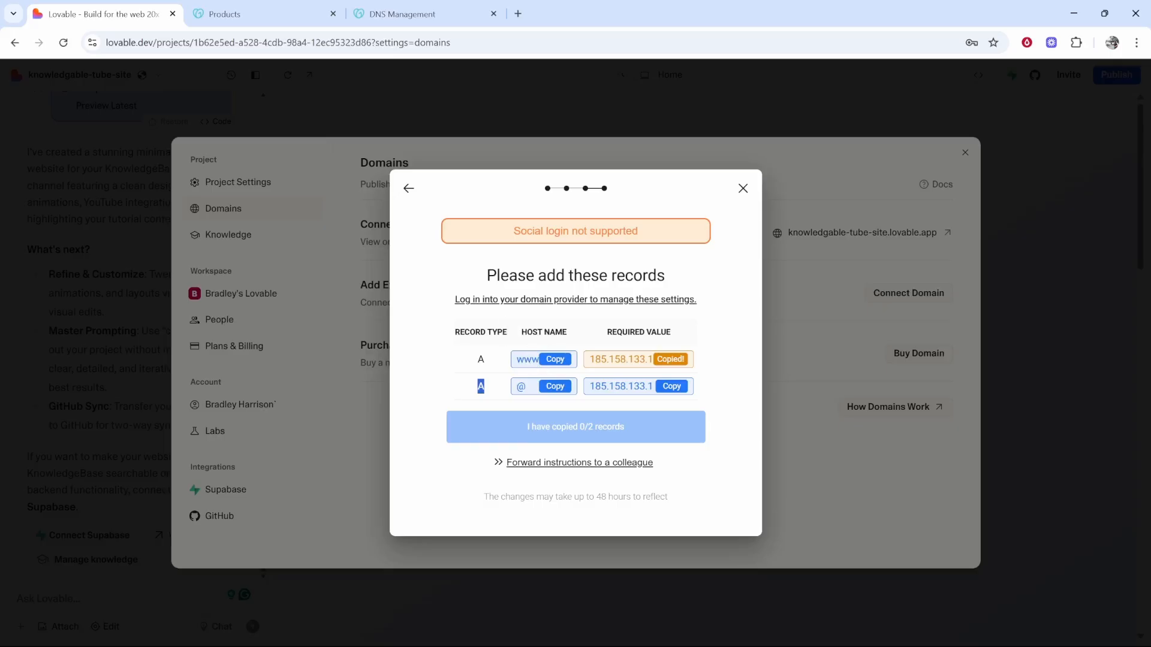
{"action": "left_click", "coordinate": [400, 13]}
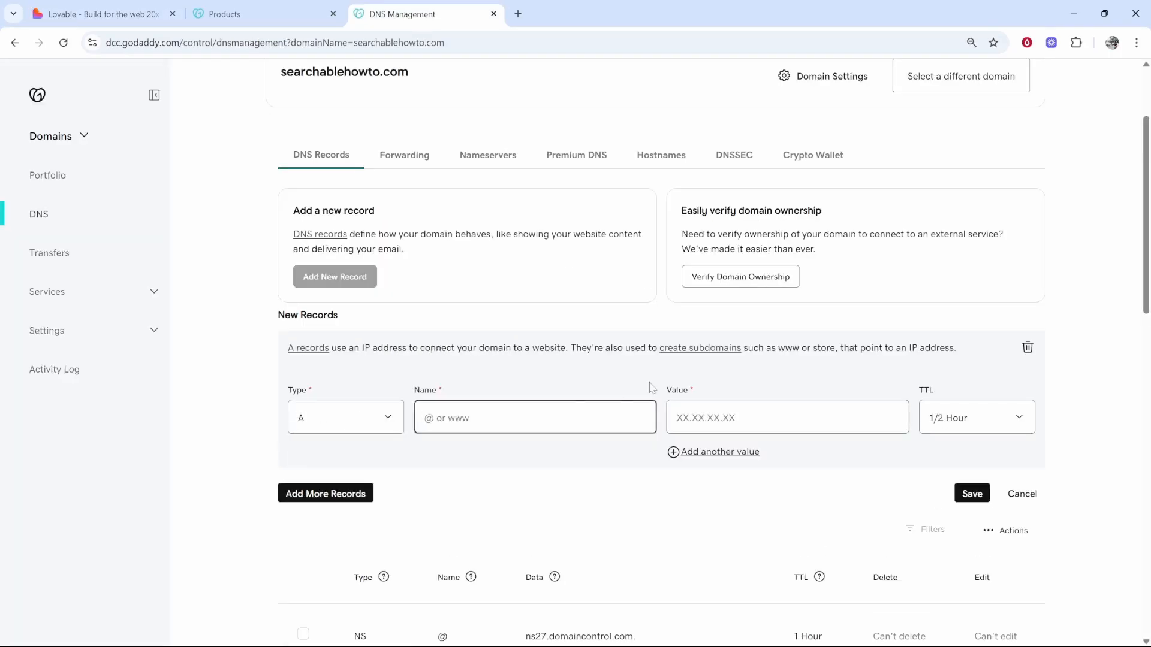
{"action": "right_click", "coordinate": [786, 417]}
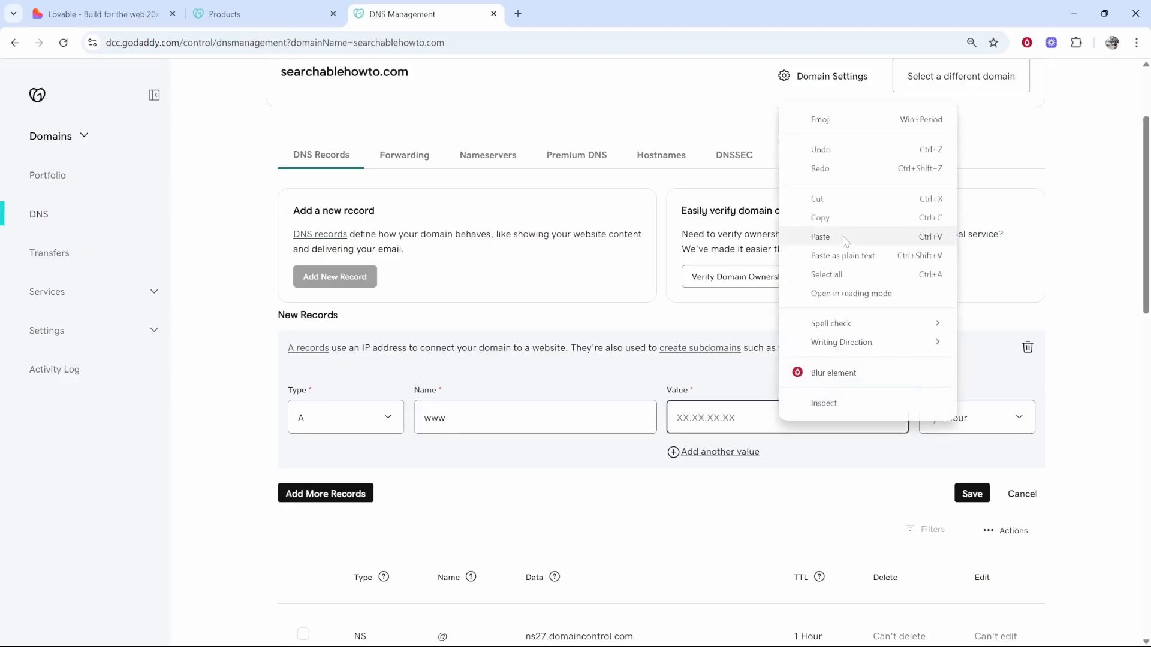
{"action": "left_click", "coordinate": [820, 236]}
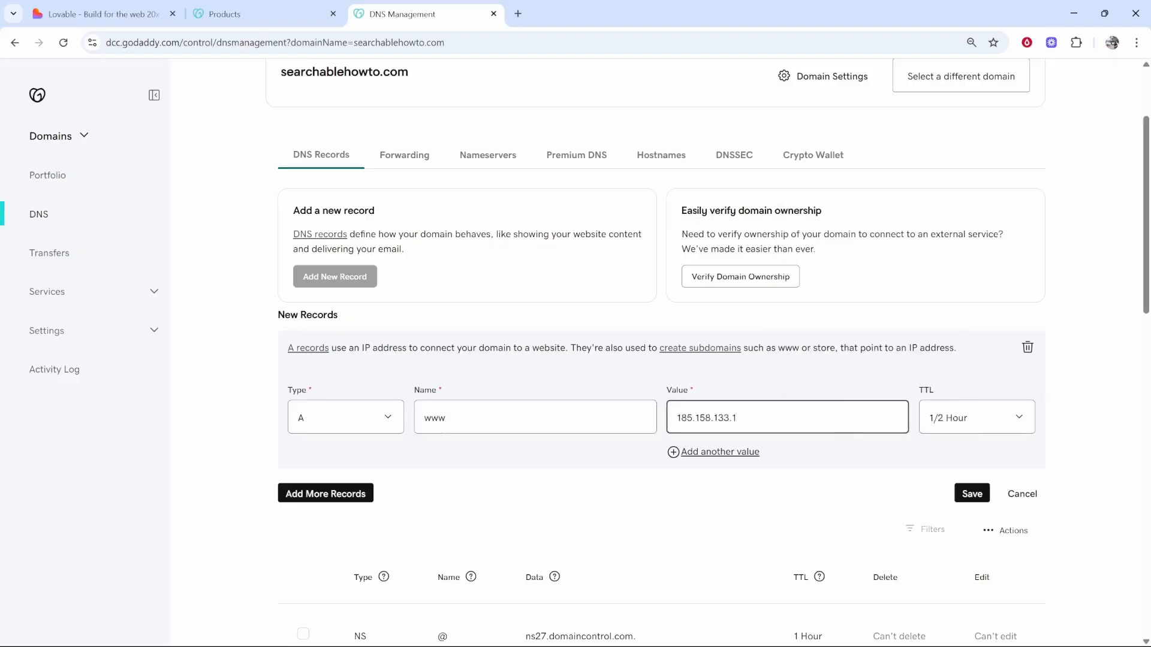
{"action": "left_click", "coordinate": [972, 493]}
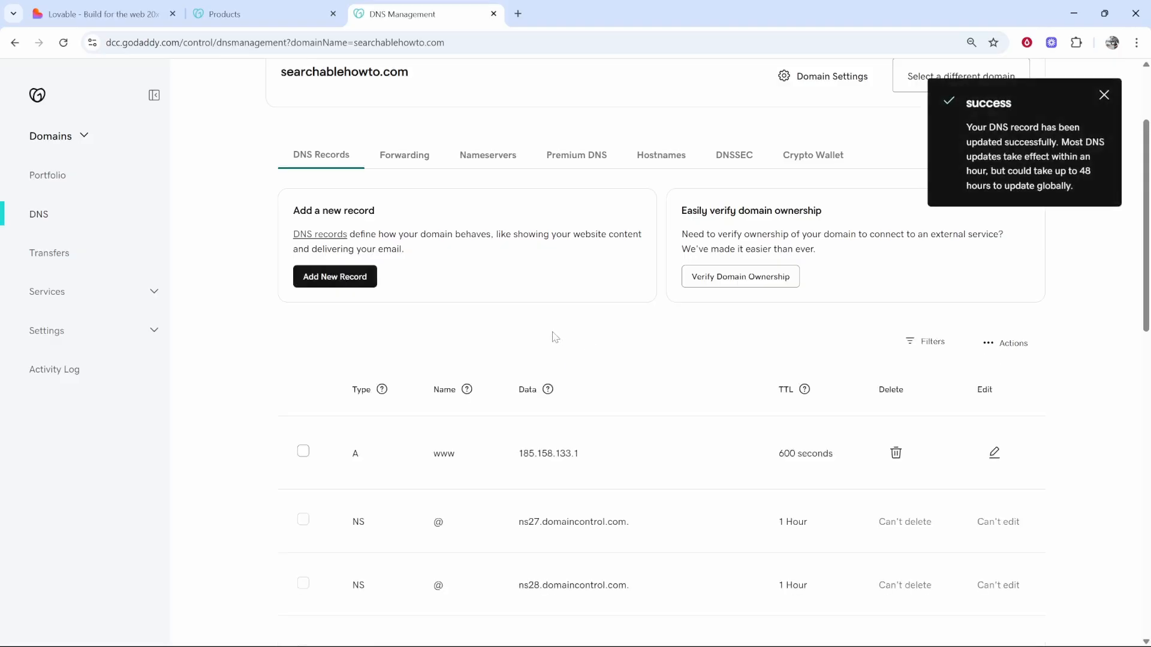
{"action": "mouse_move", "coordinate": [320, 373]}
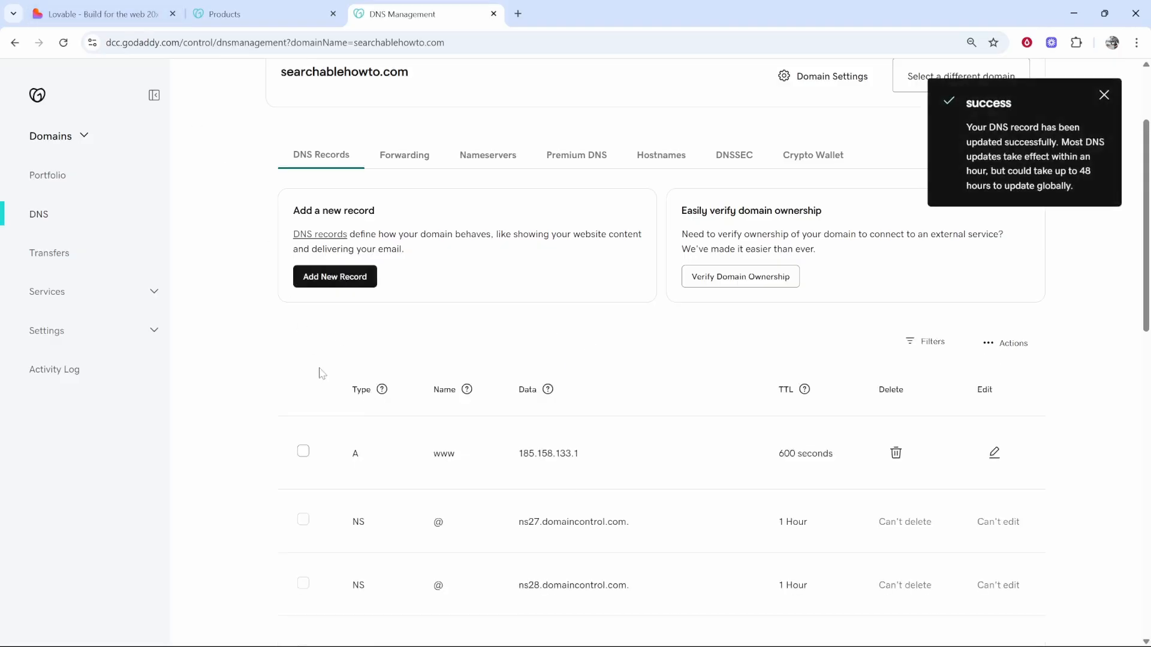
{"action": "left_click", "coordinate": [99, 13]}
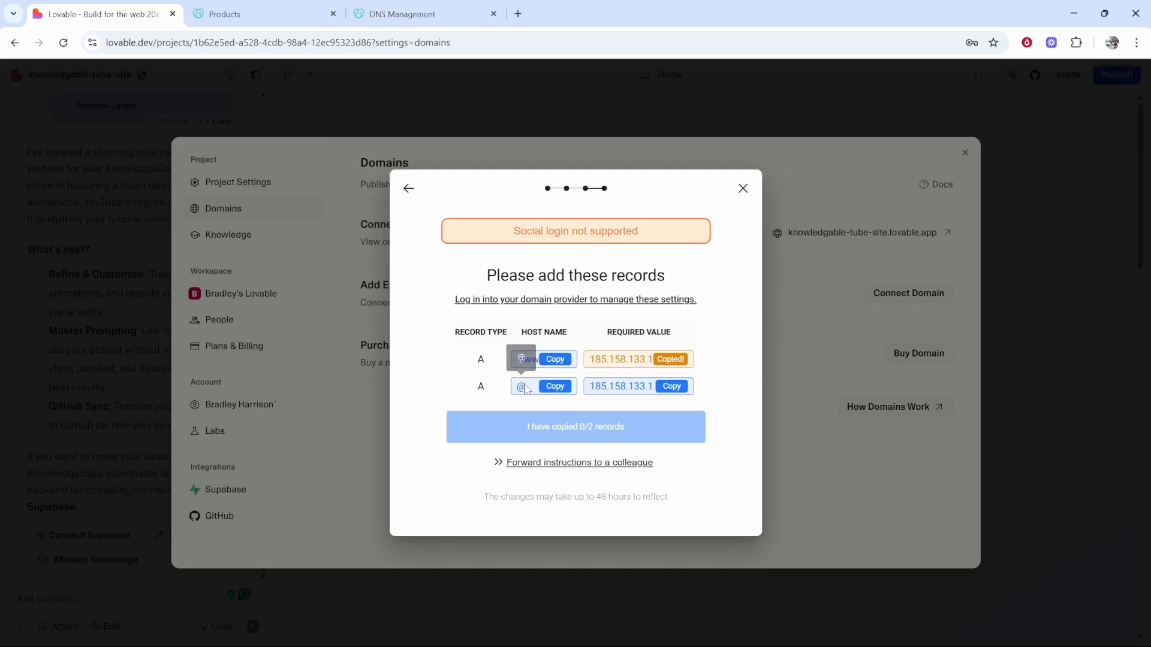
Save an @ A record pointing to 185.158.133.1, using the value copied from Lovable.
{"action": "left_click", "coordinate": [669, 386]}
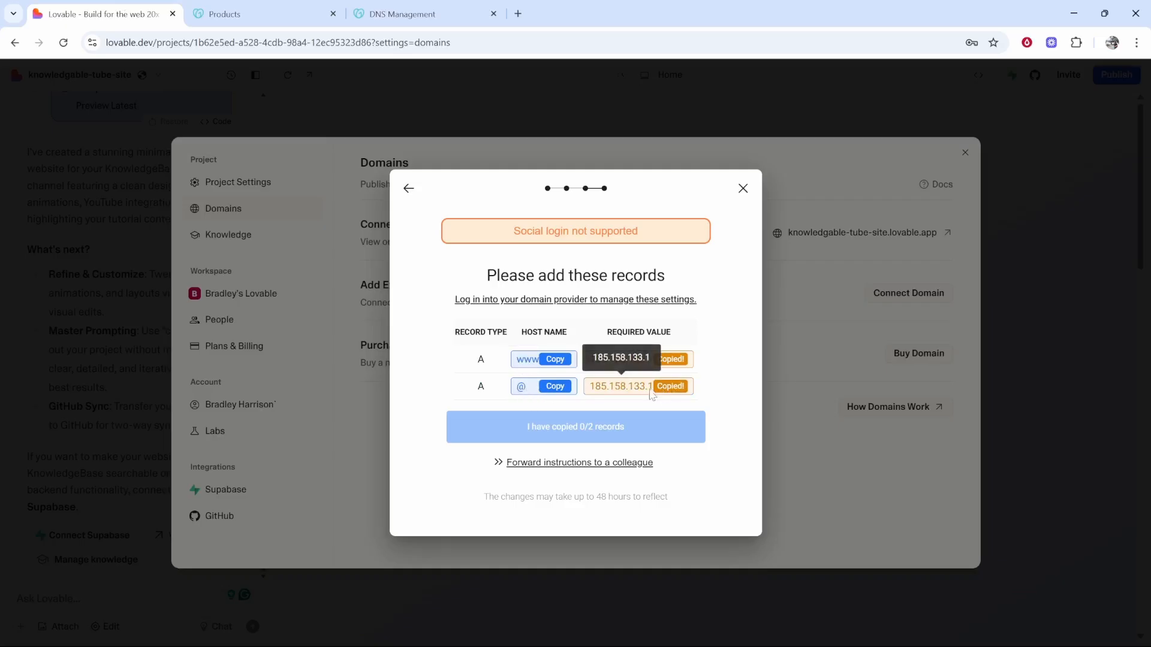
{"action": "left_click", "coordinate": [400, 14]}
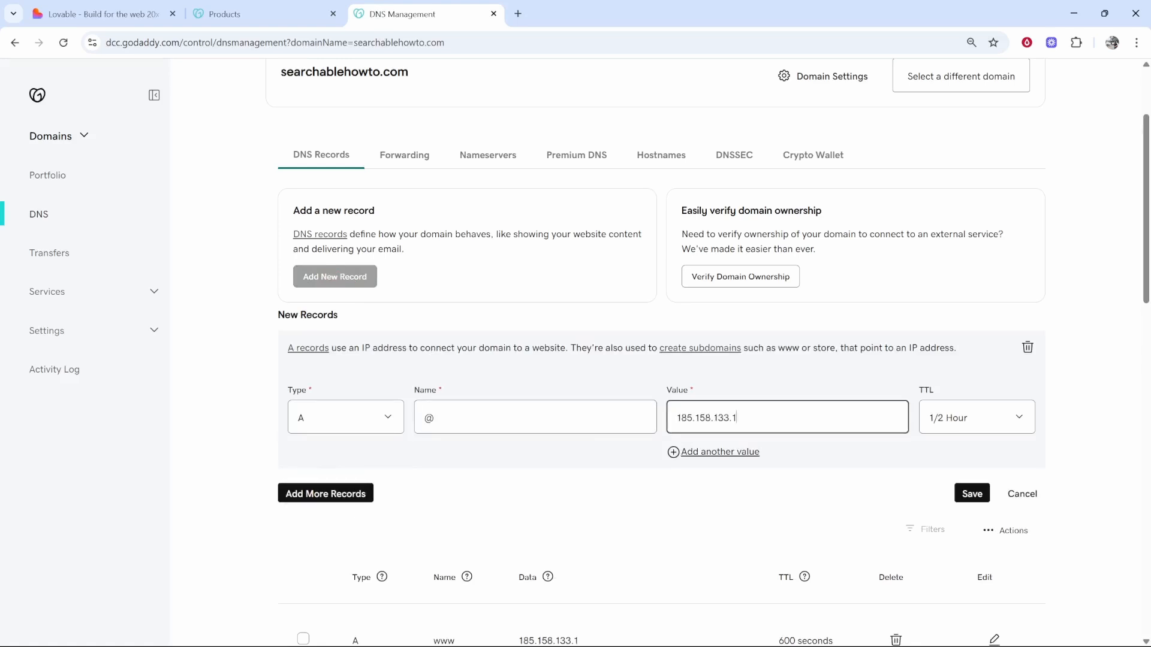
{"action": "left_click", "coordinate": [971, 494]}
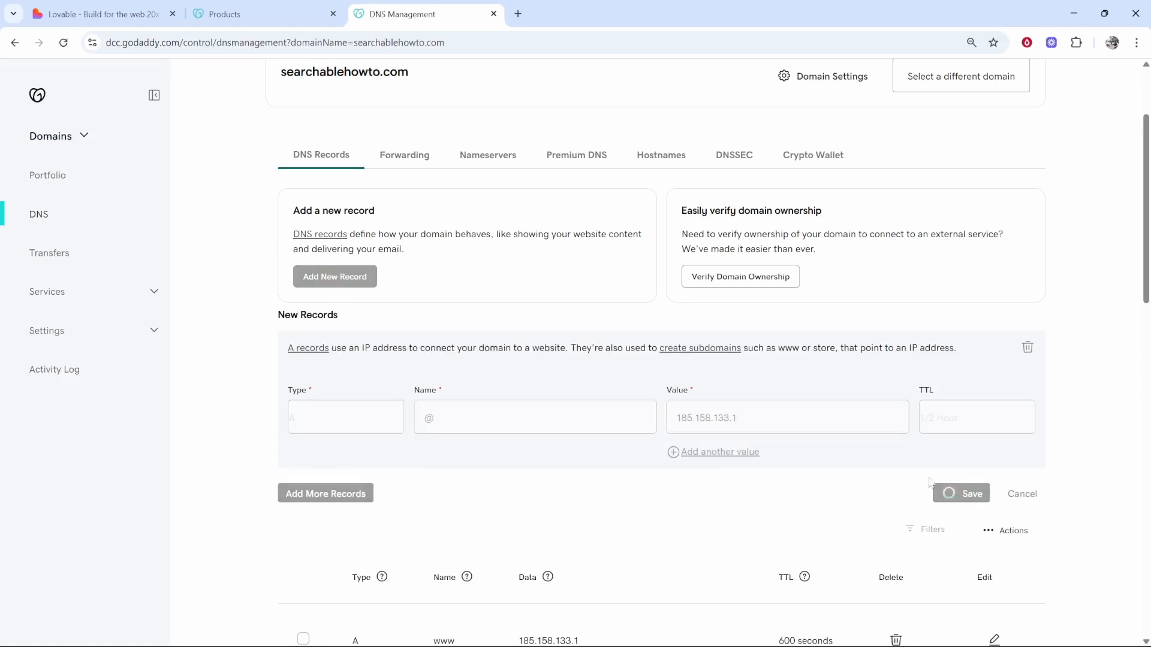
{"action": "left_click", "coordinate": [971, 493]}
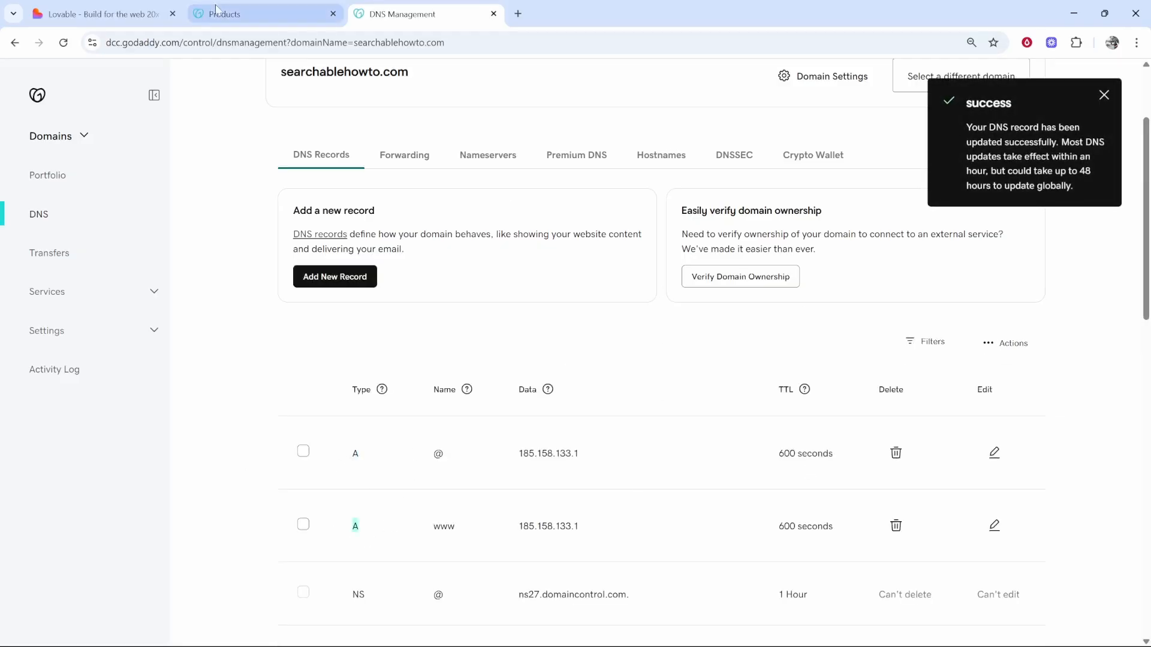
Confirm in Lovable that 2/2 records were added at the provider and click Done.
{"action": "left_click", "coordinate": [103, 13]}
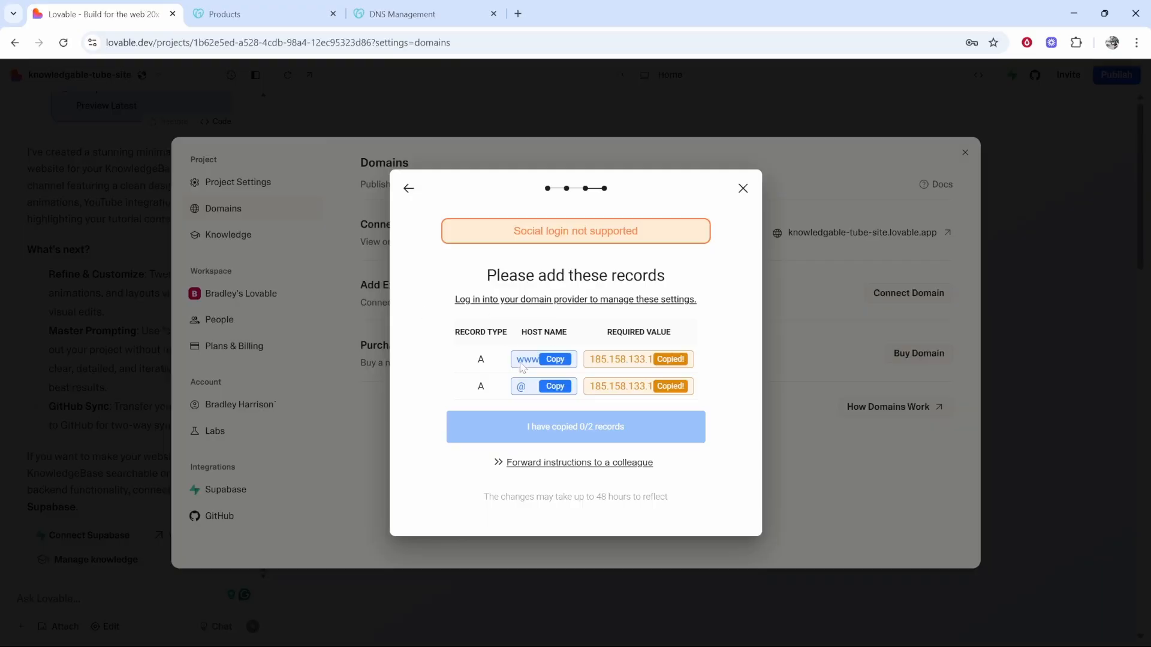
{"action": "left_click", "coordinate": [555, 359]}
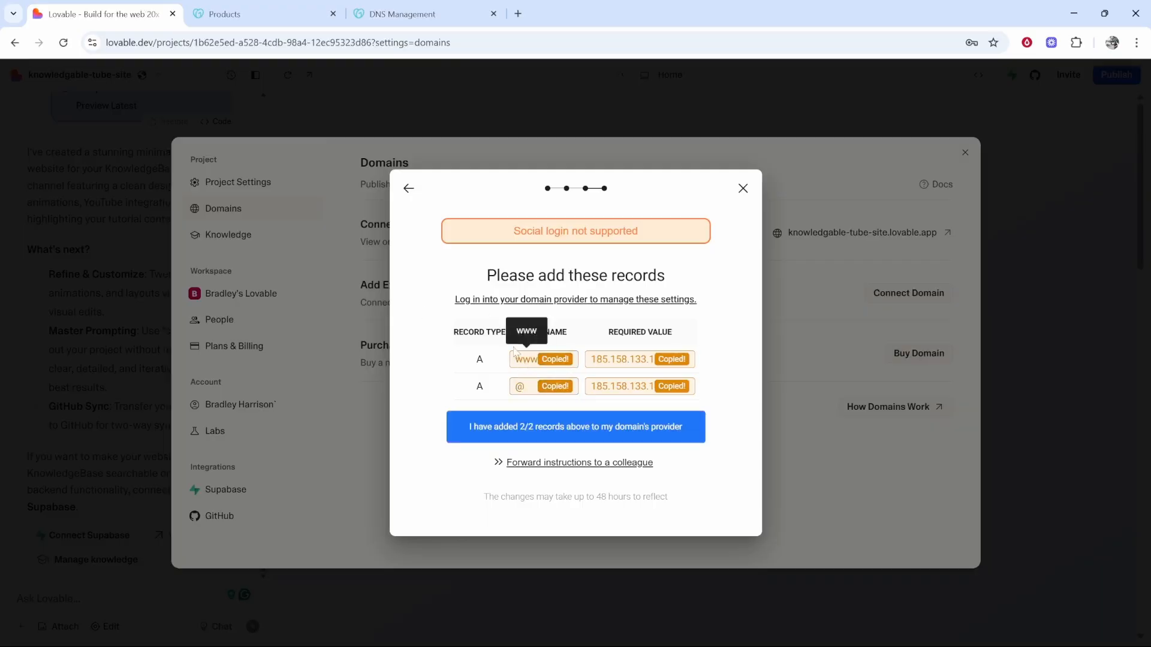
{"action": "mouse_move", "coordinate": [583, 426]}
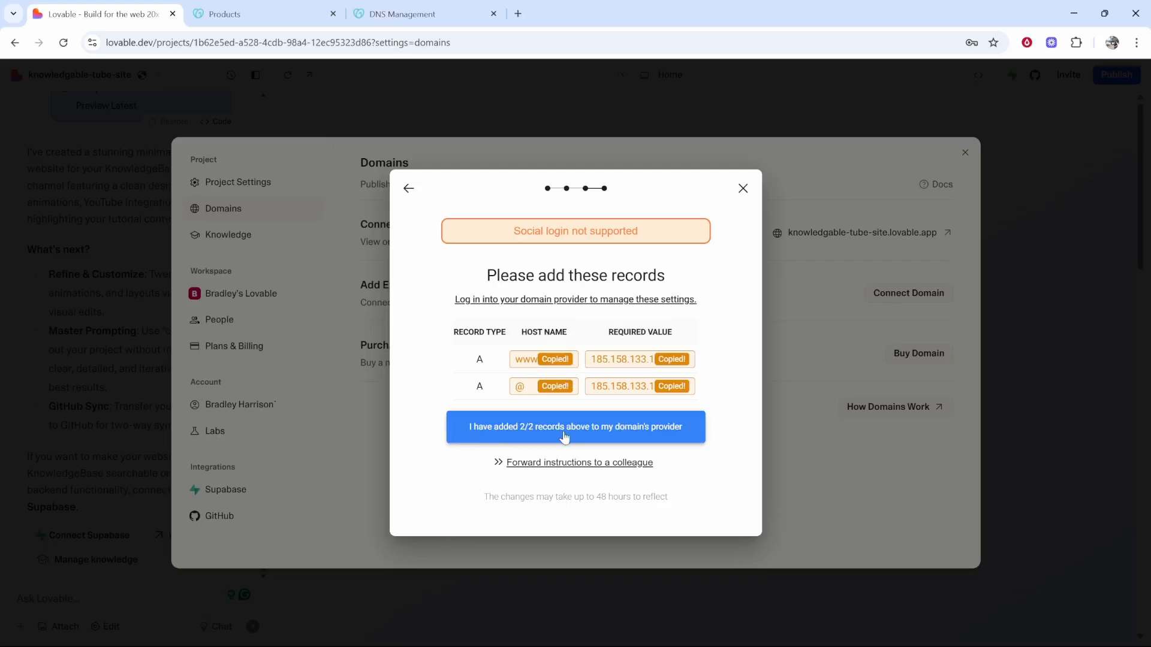
{"action": "left_click", "coordinate": [576, 426]}
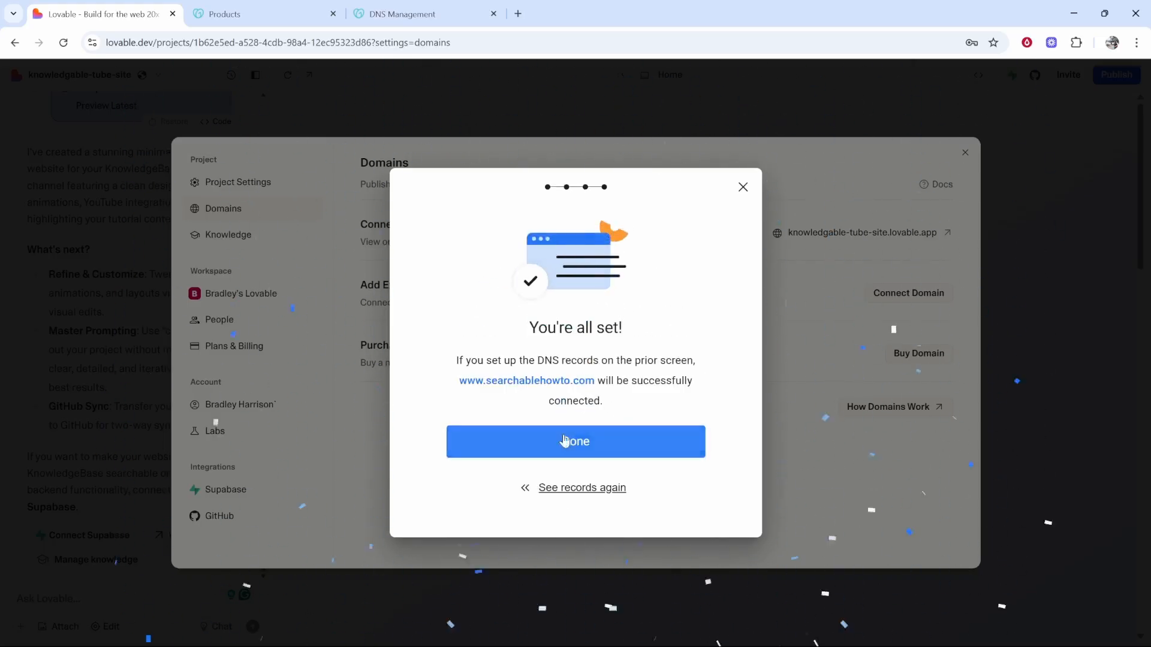
{"action": "left_click", "coordinate": [575, 441]}
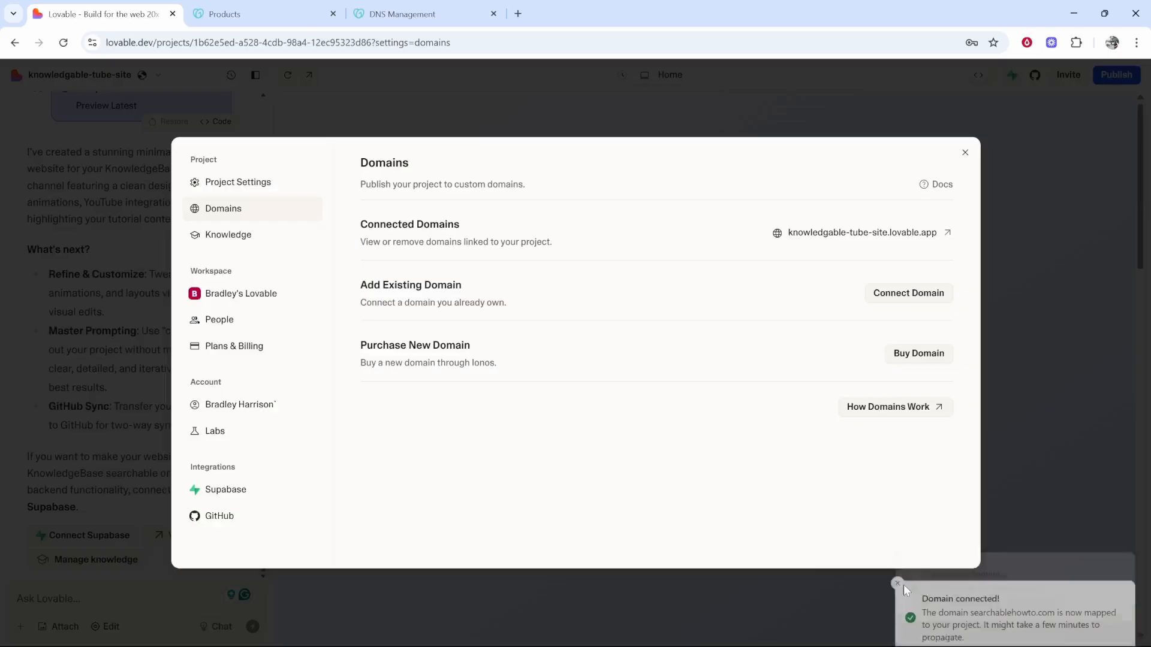
Dismiss the connected notice and view searchablehowto.com still configuring under Domains.
{"action": "left_click", "coordinate": [964, 153]}
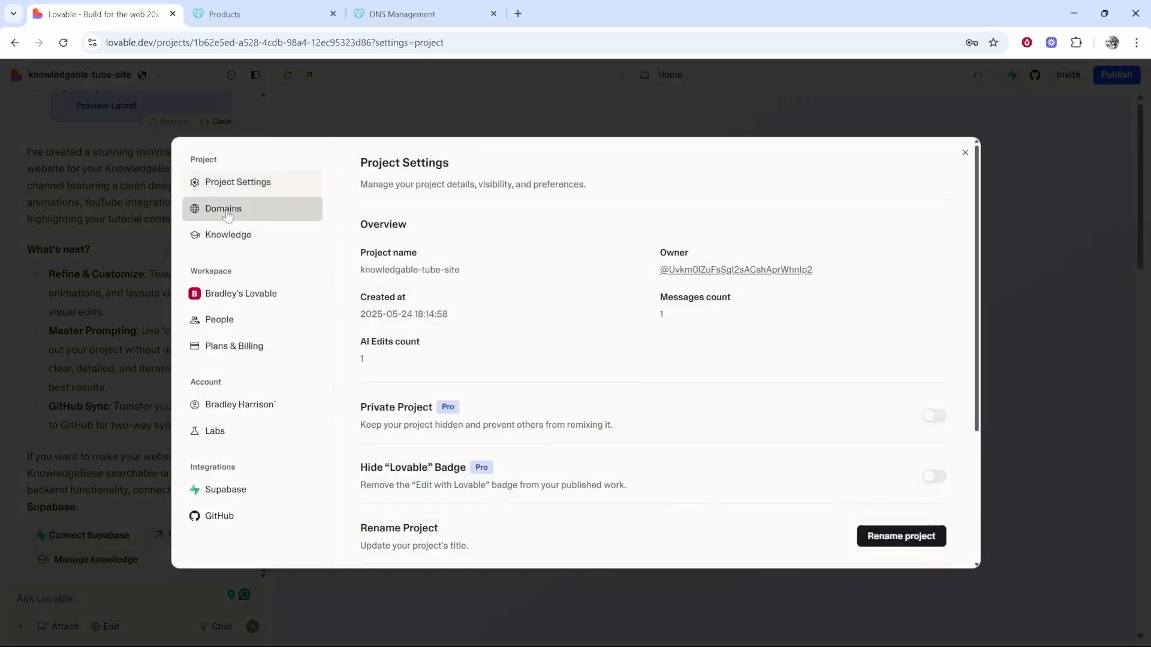
{"action": "left_click", "coordinate": [223, 208]}
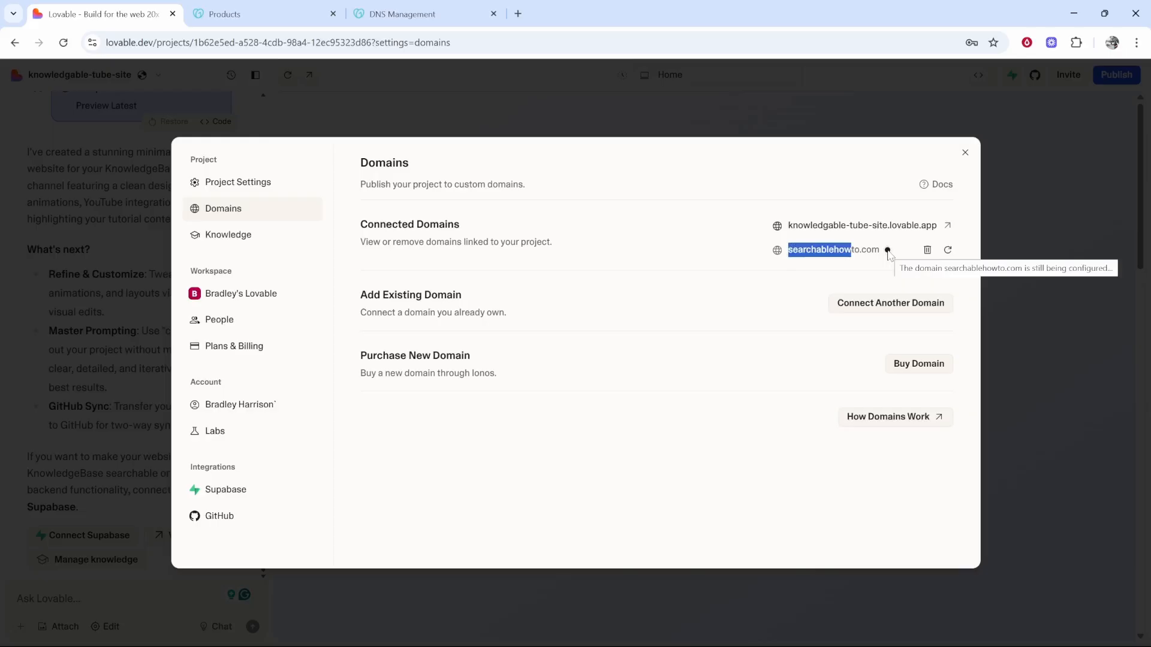
{"action": "mouse_move", "coordinate": [890, 253]}
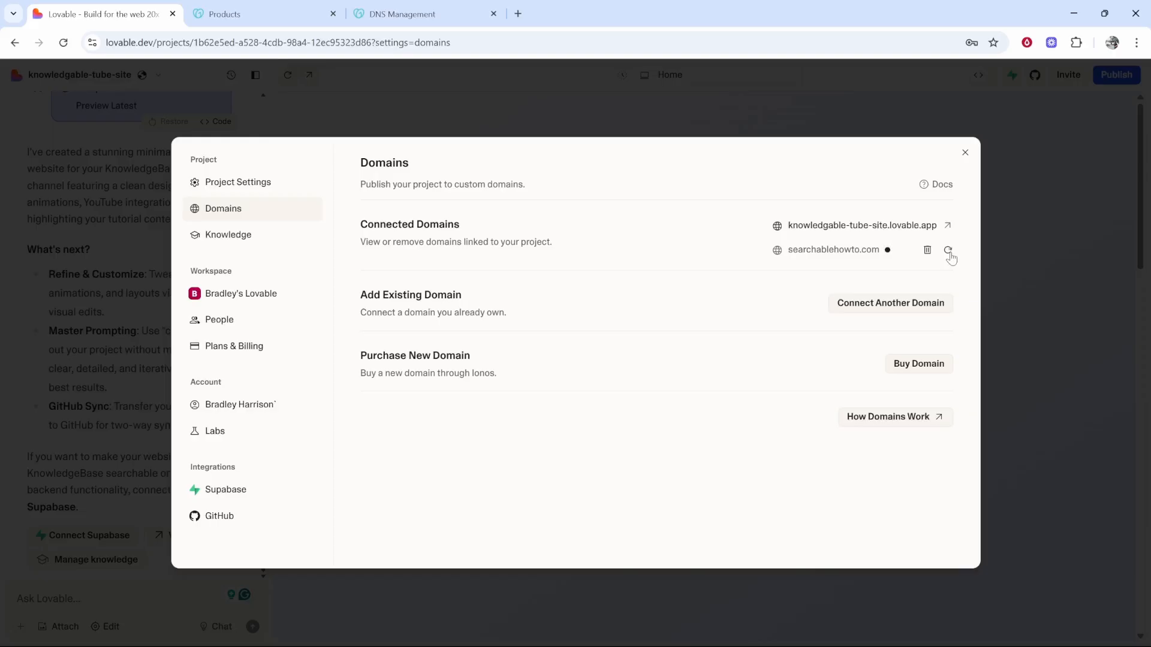
{"action": "mouse_move", "coordinate": [906, 251]}
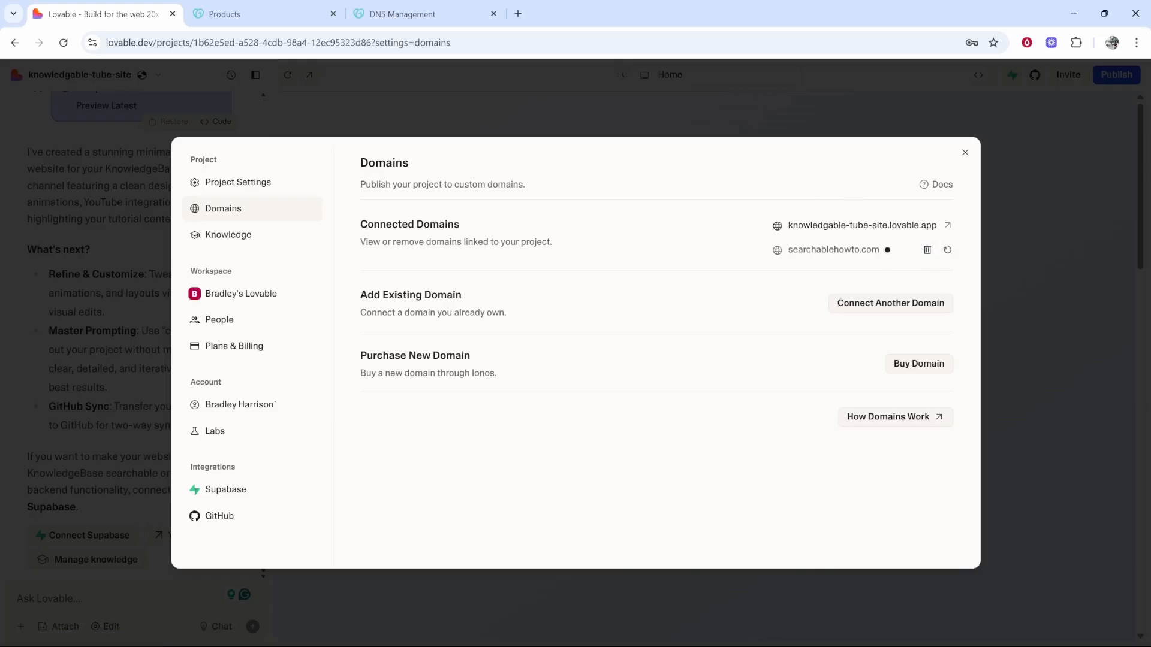
{"action": "mouse_move", "coordinate": [63, 42]}
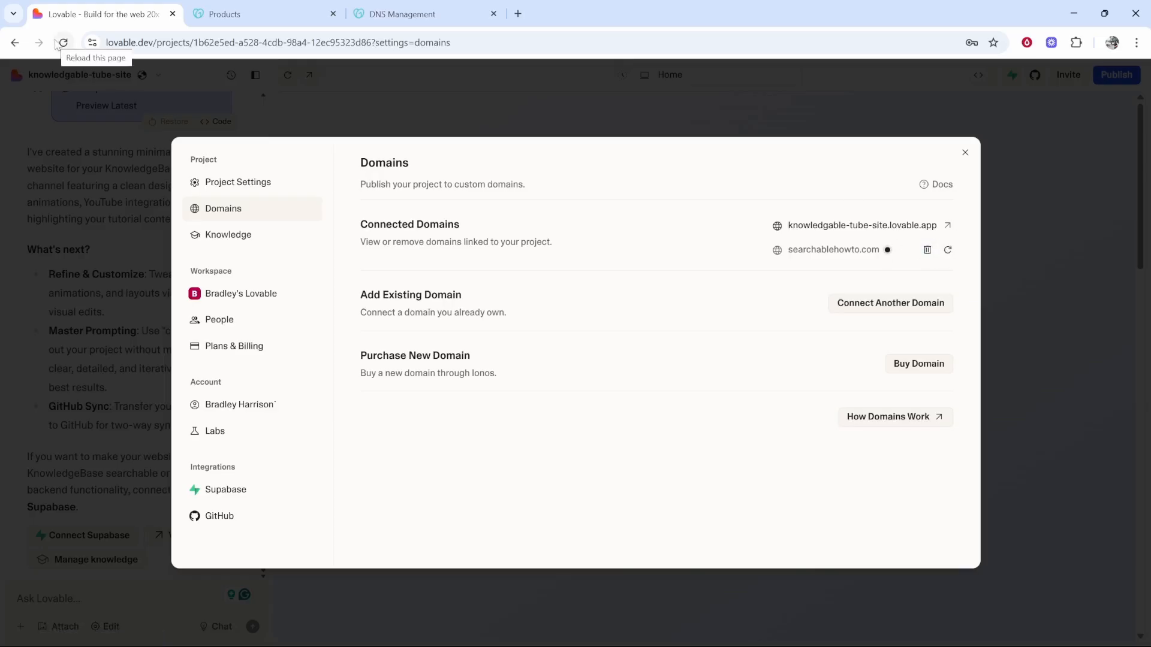
Review the saved A records, reload Lovable's domain status, and open searchablehowto.com.
{"action": "left_click", "coordinate": [402, 13]}
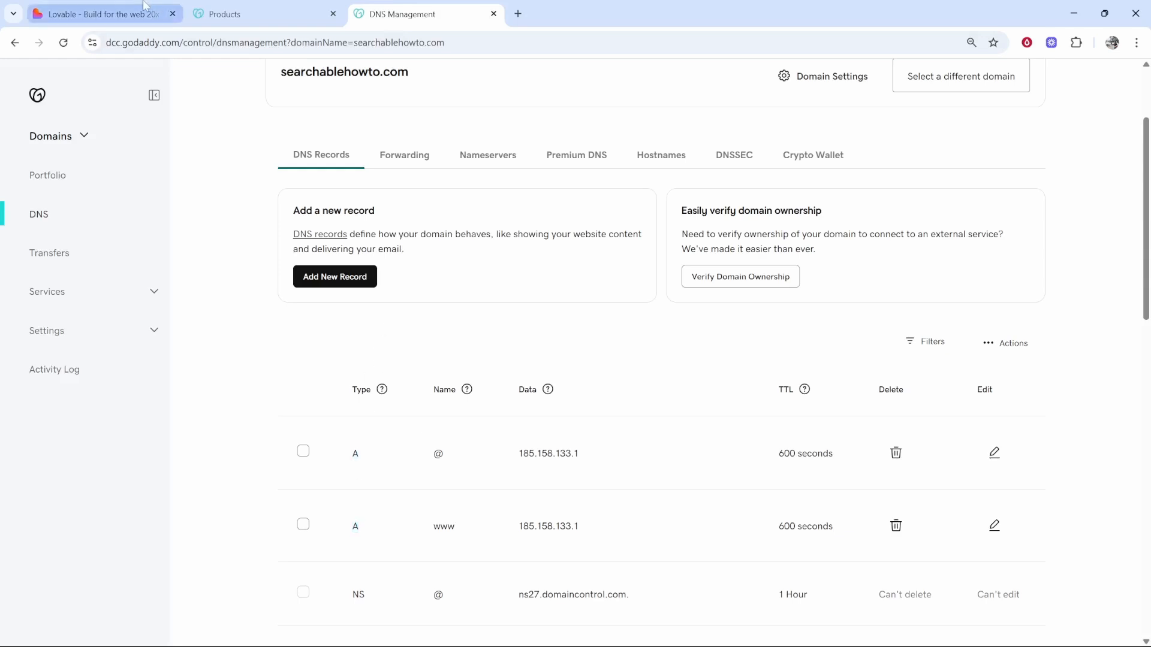
{"action": "left_click", "coordinate": [103, 14]}
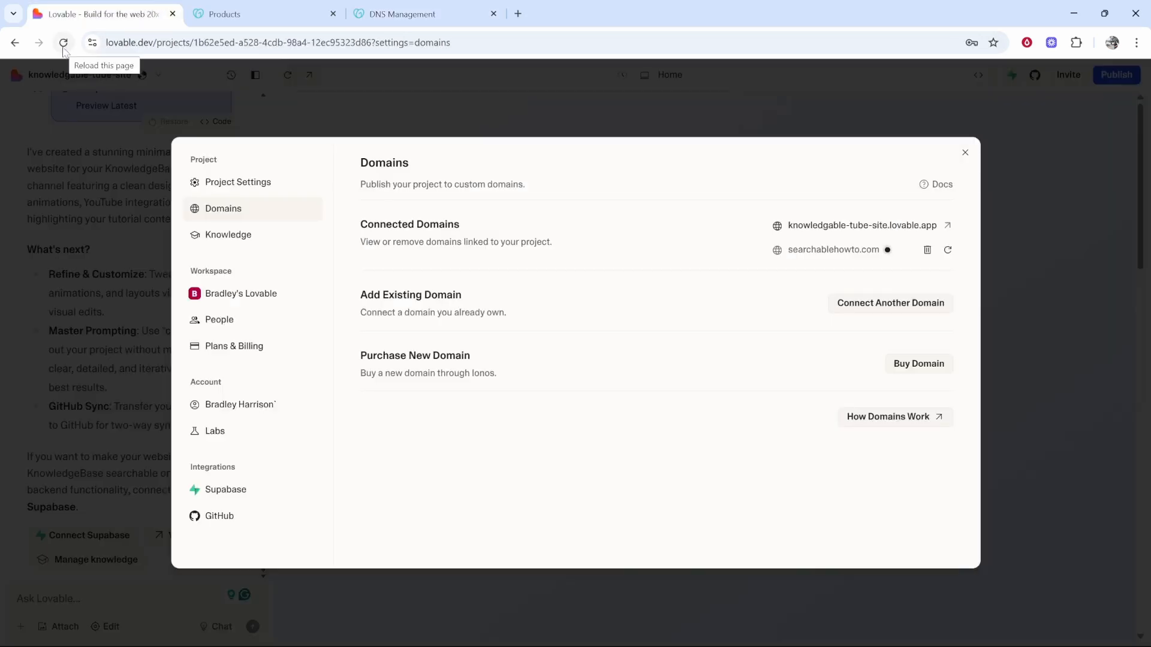
{"action": "left_click", "coordinate": [63, 42]}
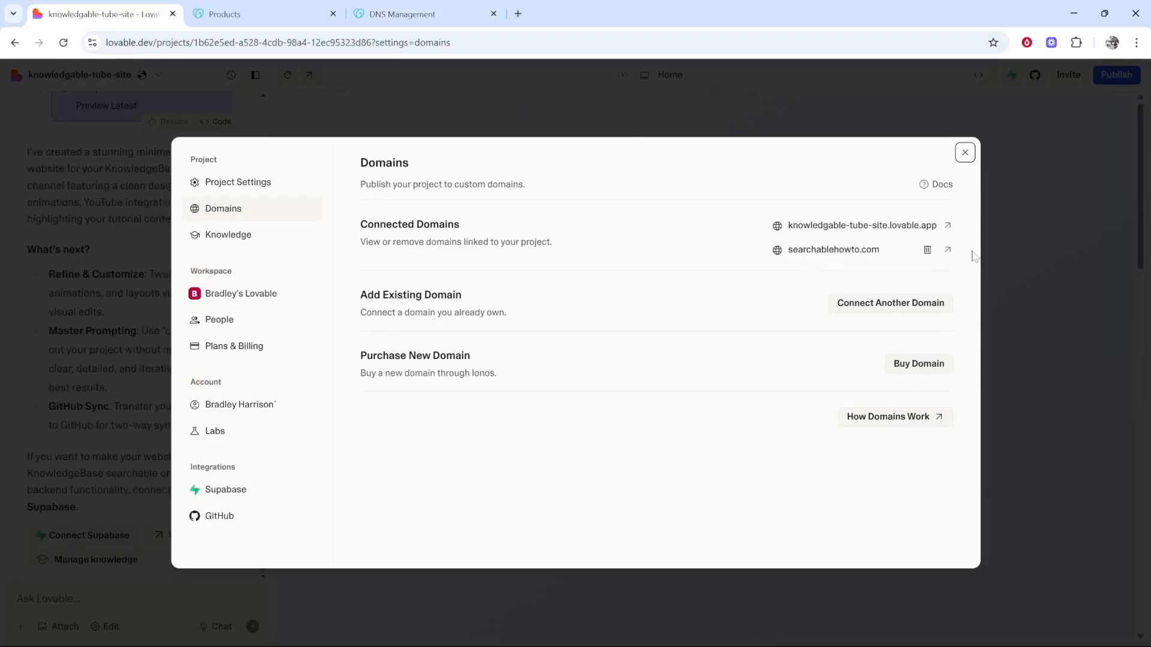
{"action": "left_click", "coordinate": [947, 249]}
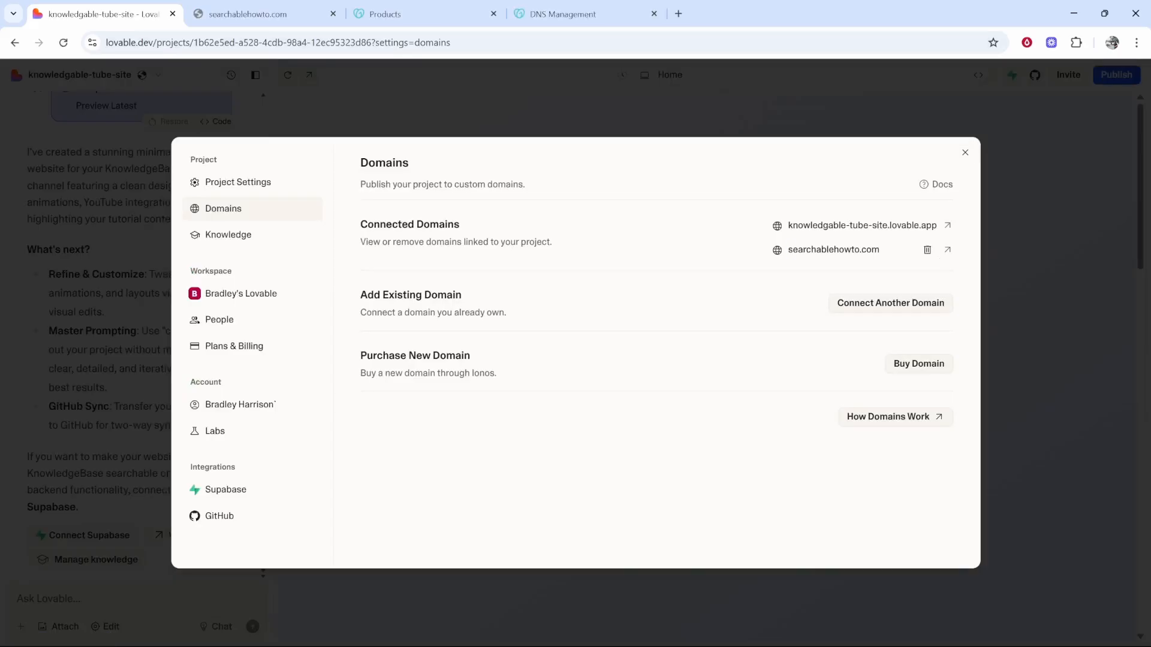
{"action": "double_click", "coordinate": [832, 249]}
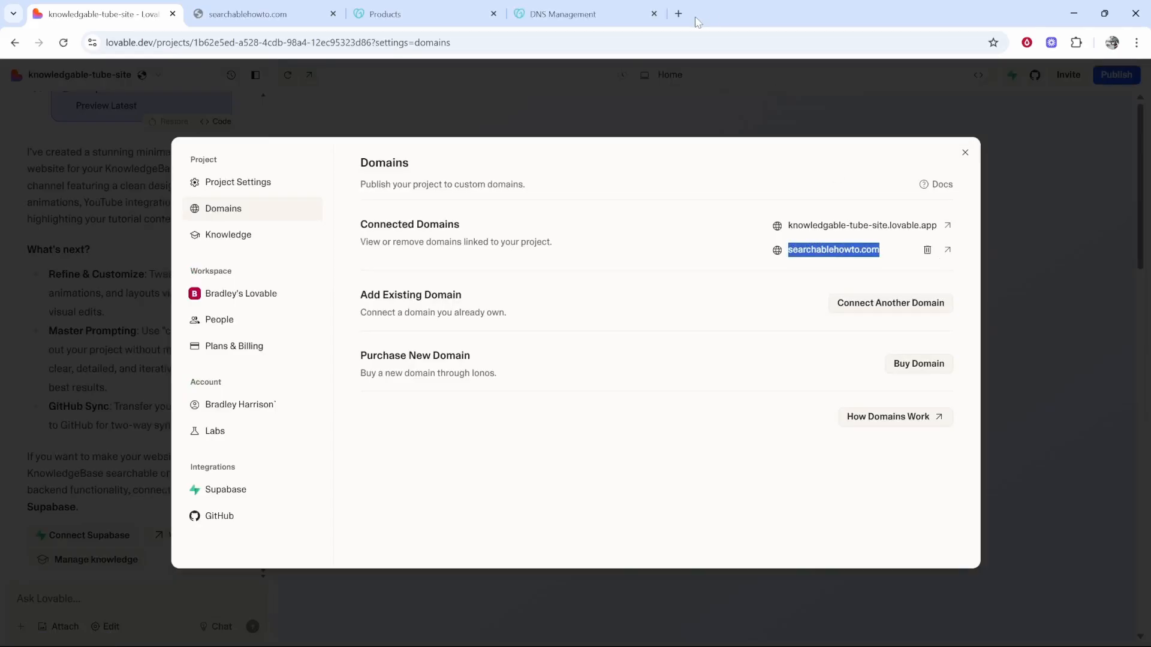
{"action": "left_click", "coordinate": [678, 13]}
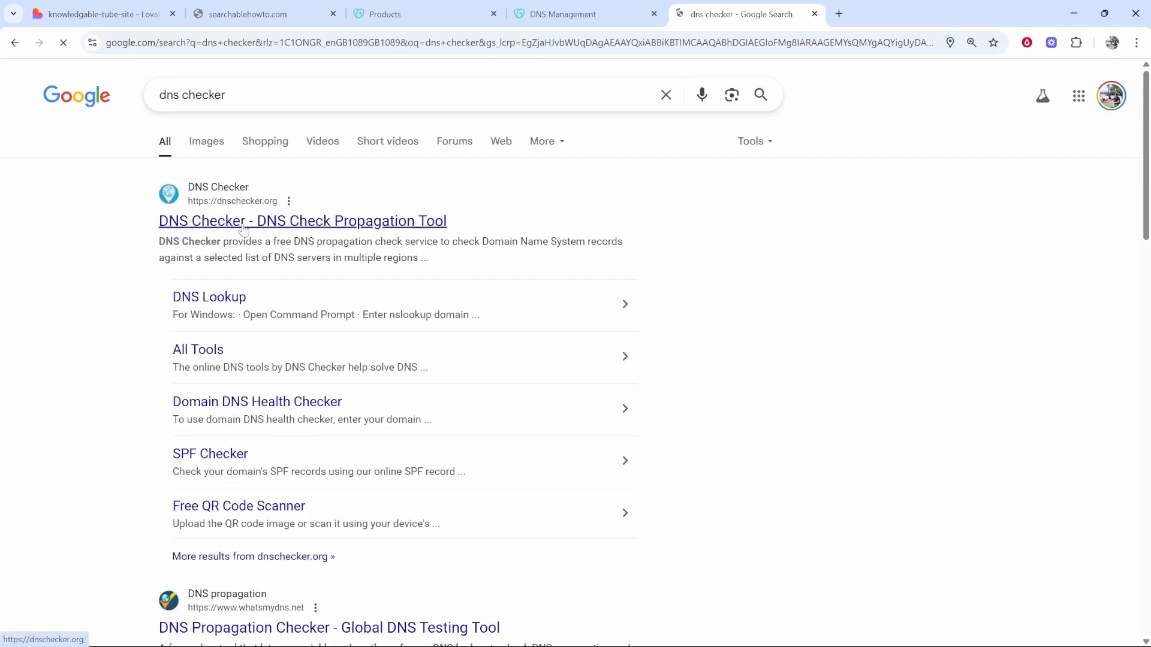
Check searchablehowto.com's A record on dnschecker.org resolves to 185.158.133.1 worldwide.
{"action": "left_click", "coordinate": [301, 221]}
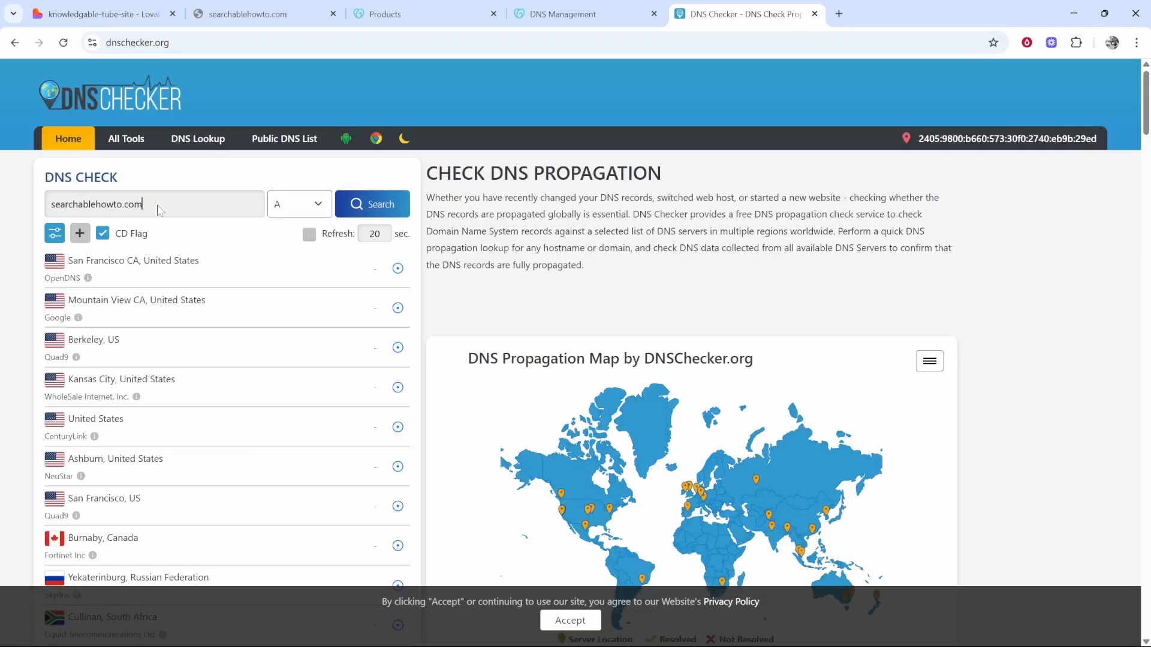
{"action": "left_click", "coordinate": [372, 204]}
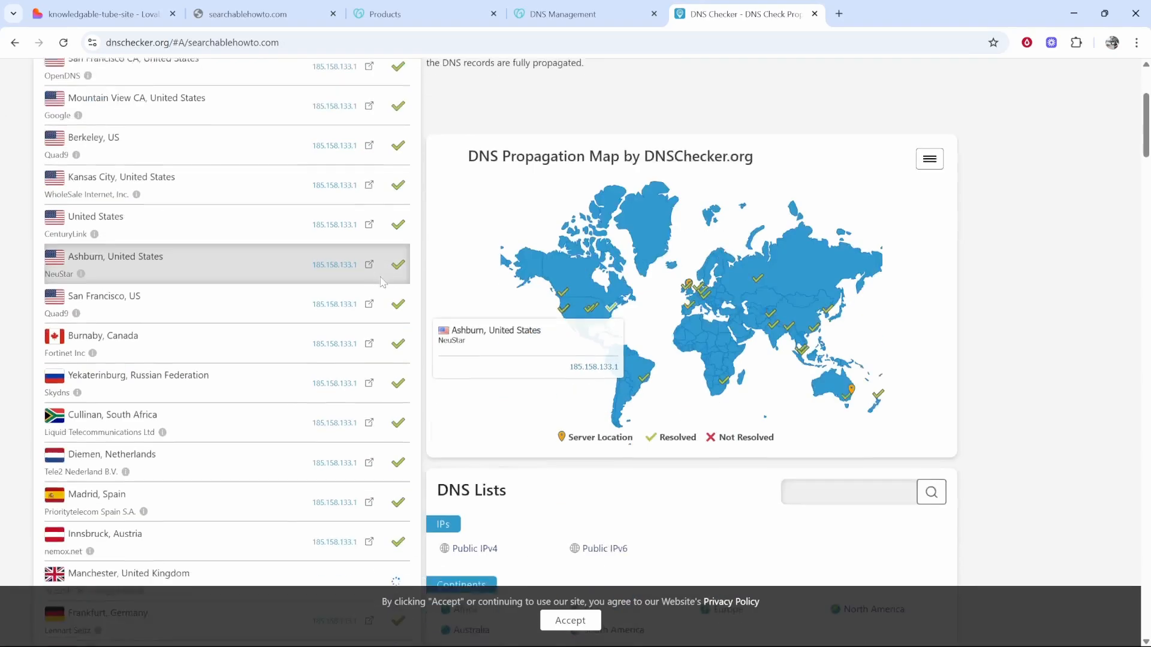
{"action": "scroll", "scroll_direction": "down", "scroll_amount": 3}
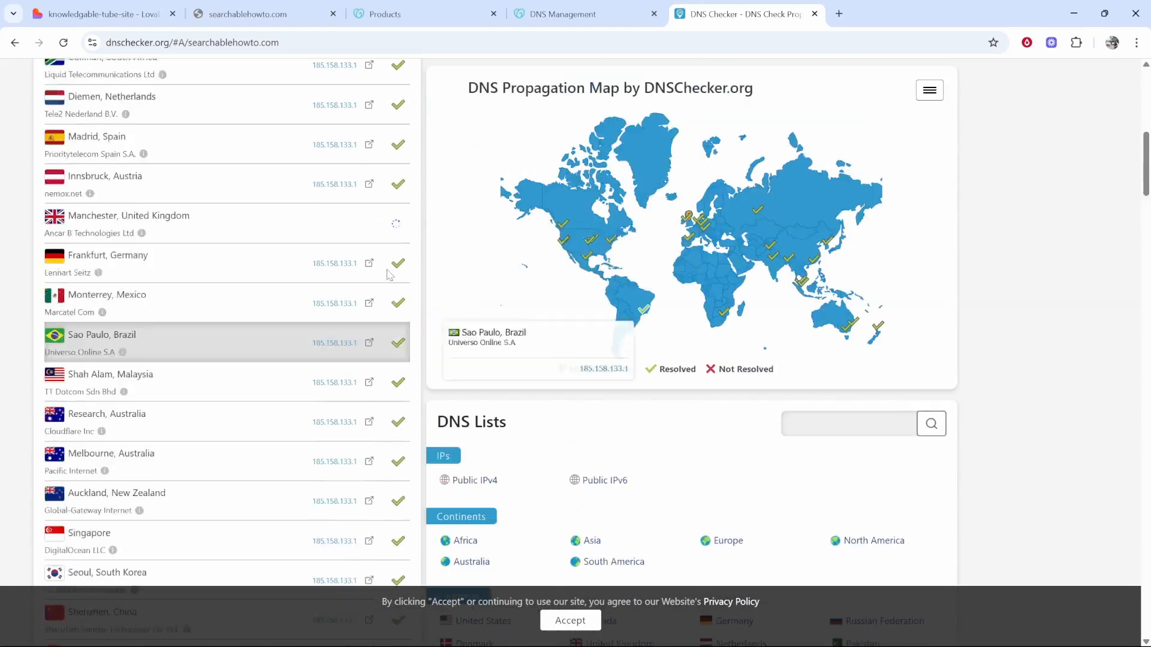
{"action": "left_click", "coordinate": [253, 13]}
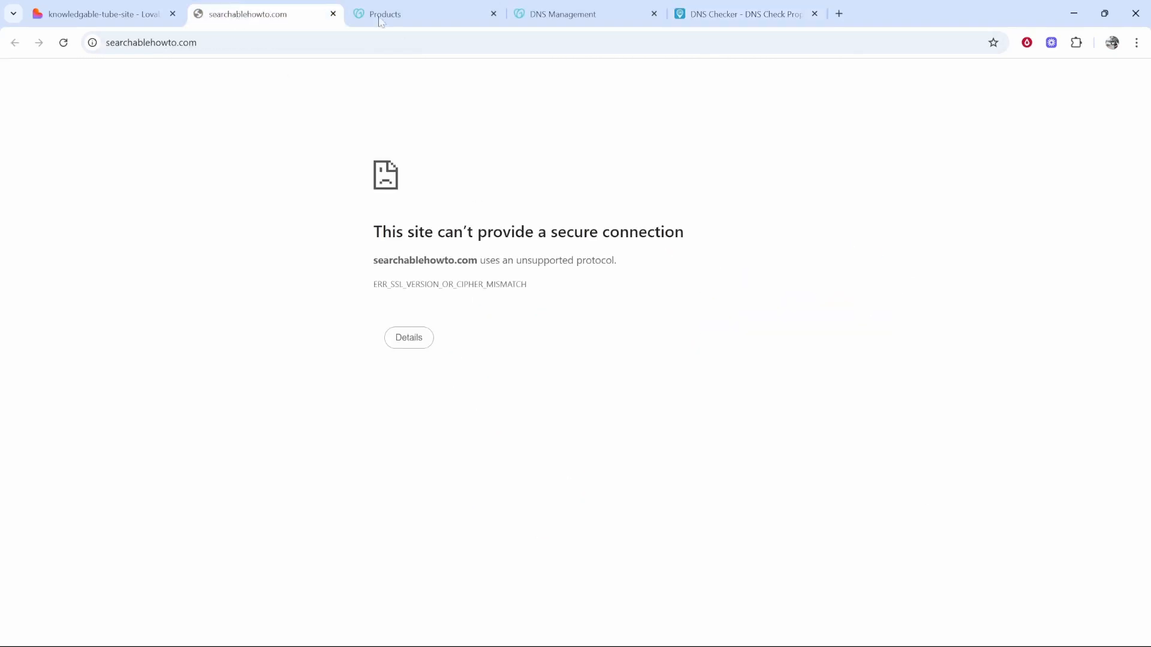
{"action": "left_click", "coordinate": [103, 13]}
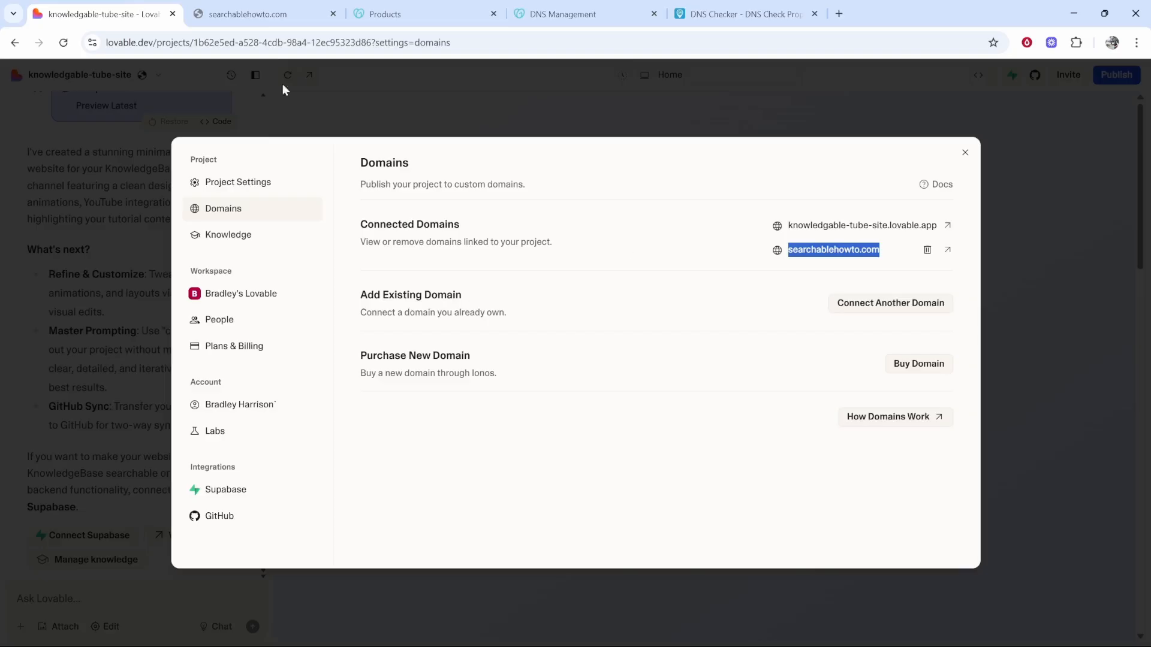